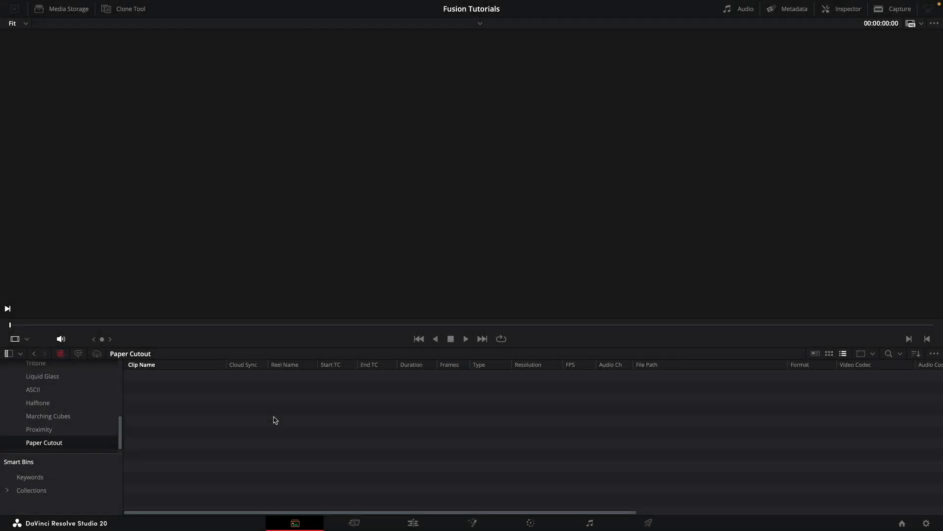
Step: Create a new Fusion composition clip named Cutout in the Paper Cutout bin
right_click(275, 420)
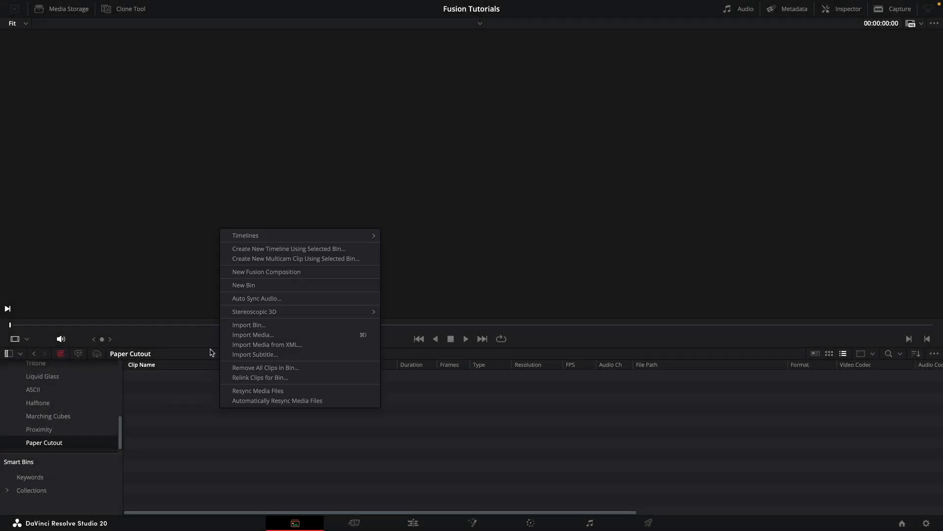
left_click(266, 272)
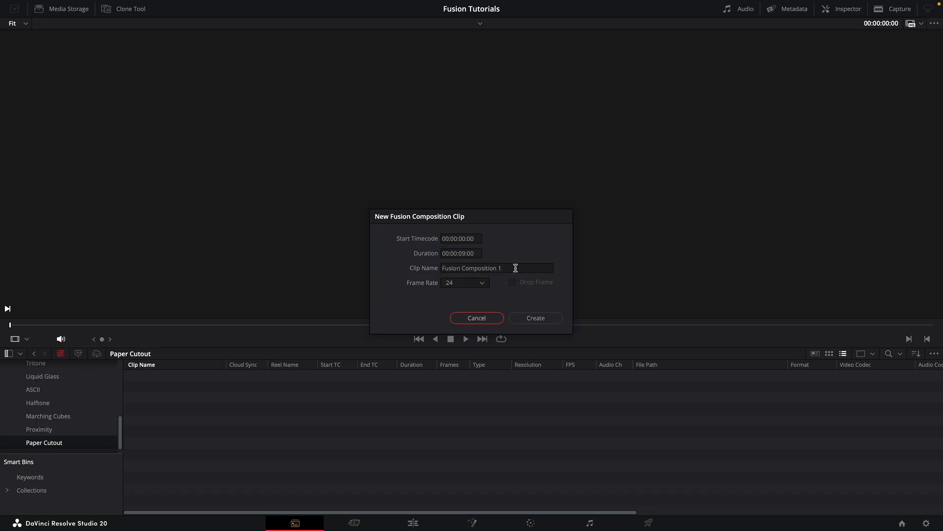
type("Cutout")
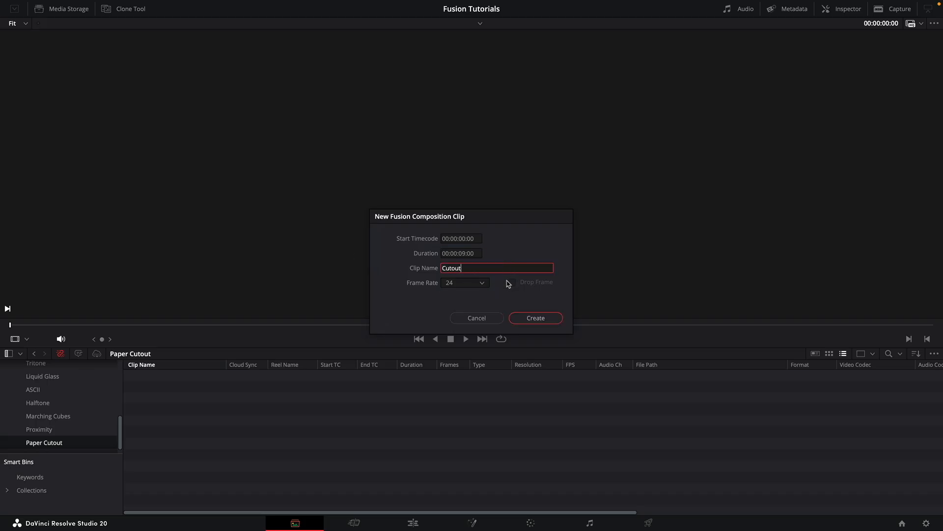
mouse_move(549, 319)
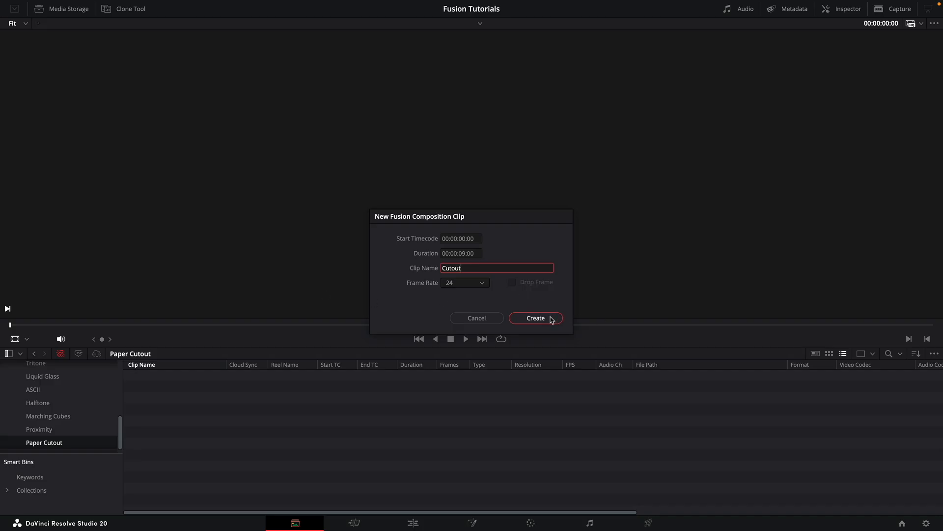
left_click(535, 318)
type("txt")
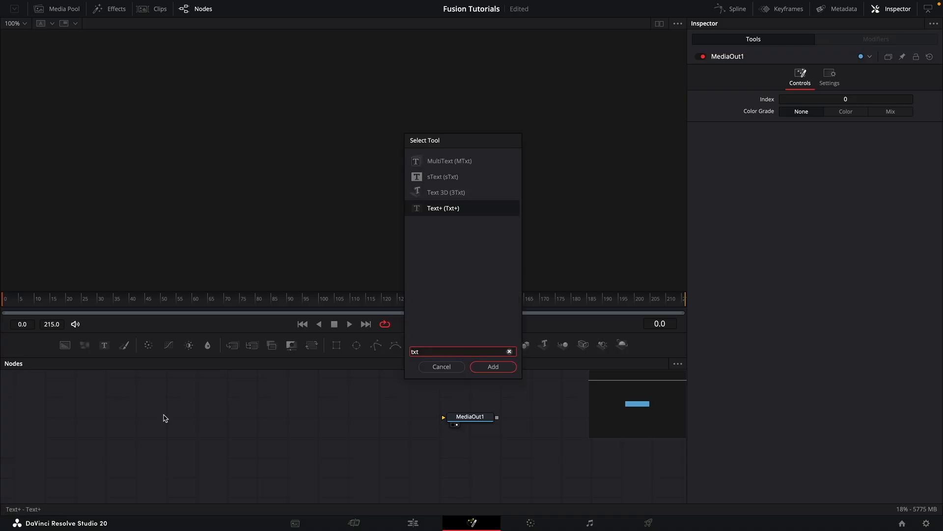
Step: Add a Text+ node reading PAPER in Open Sans Condensed
left_click(492, 367)
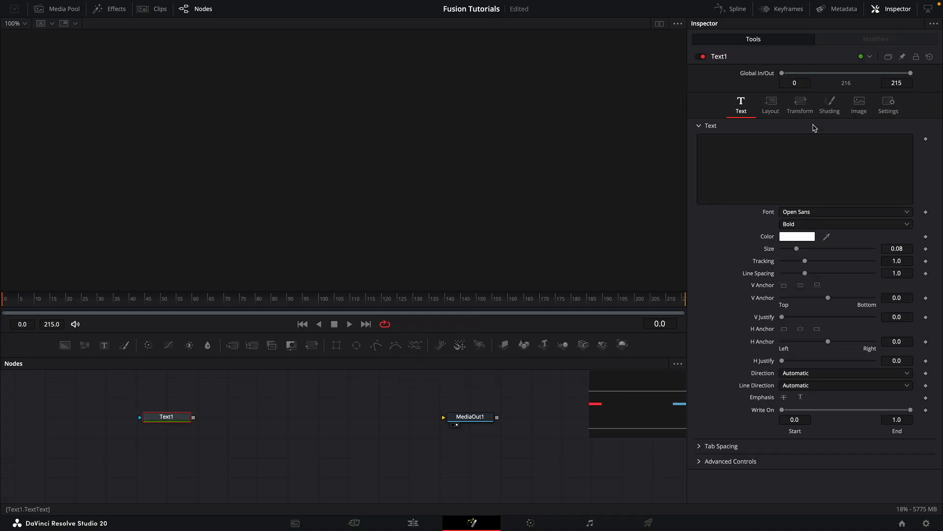
type("PAPER")
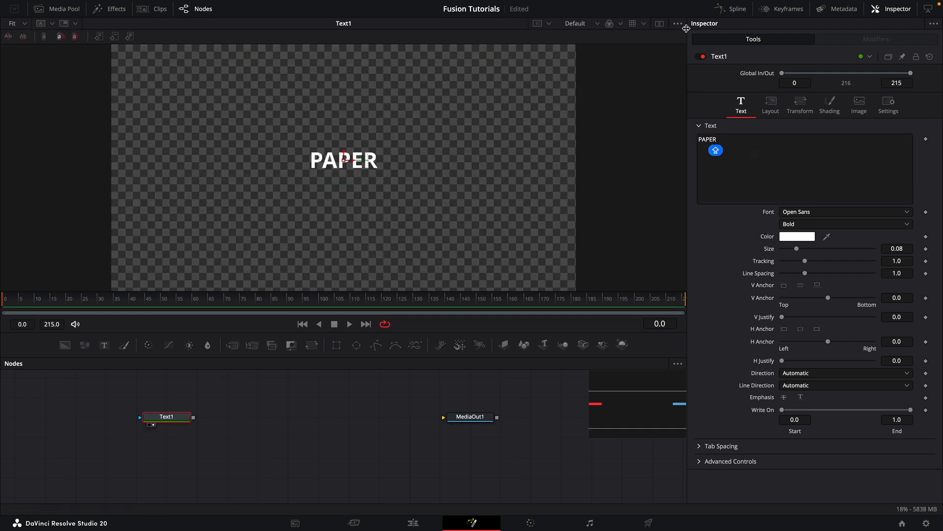
left_click(845, 211)
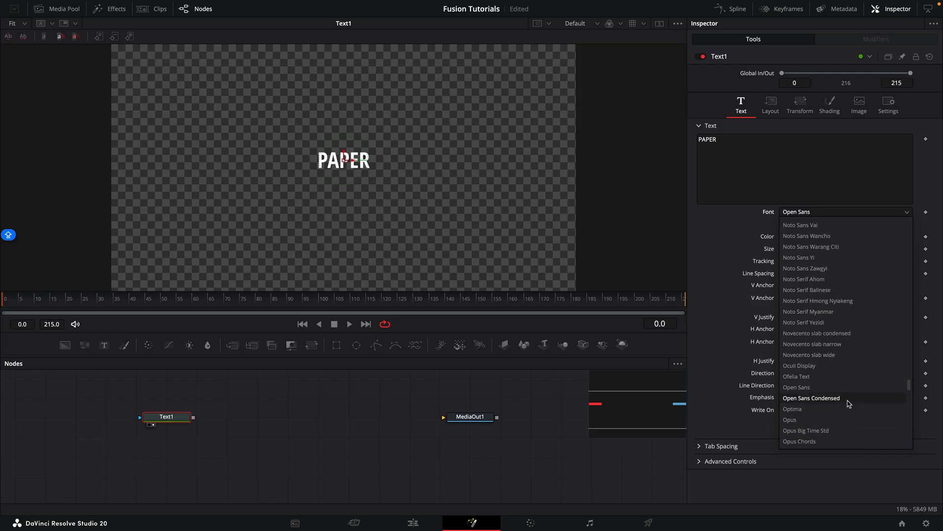
left_click(811, 398)
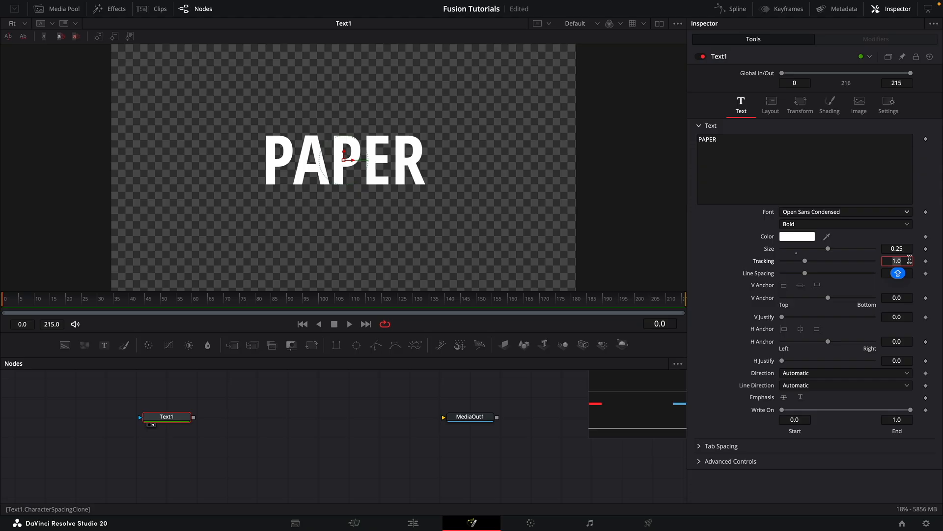
Step: Set the text Tracking to 1.025 and its image resolution to 4096×4096
left_click(897, 273)
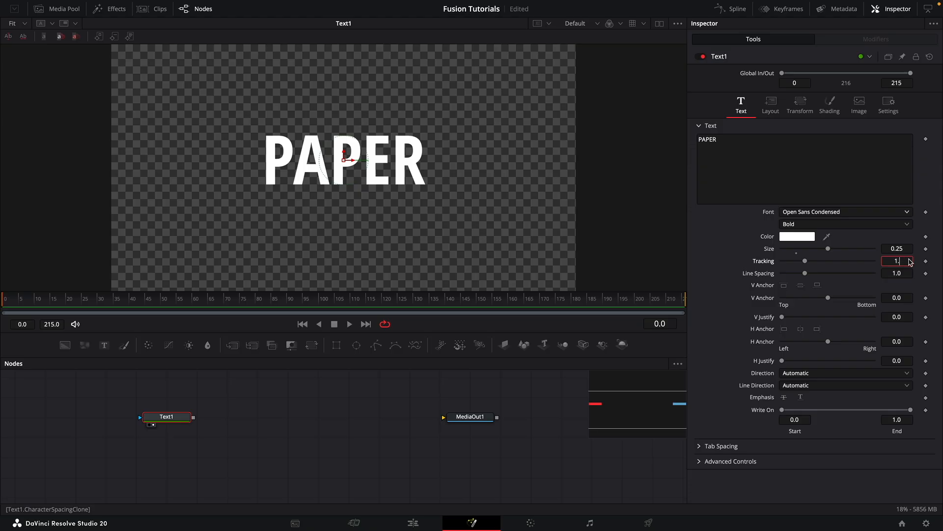
type("1.025")
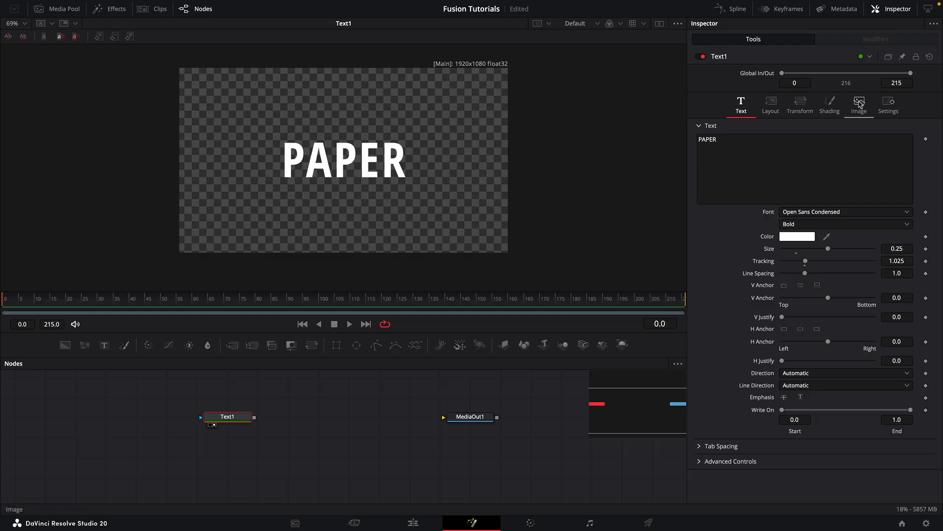
left_click(859, 102)
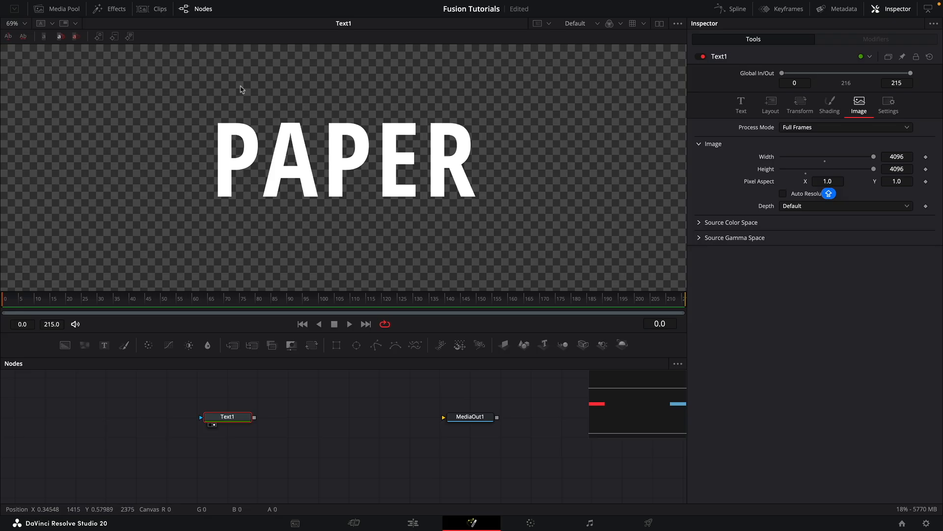
mouse_move(490, 211)
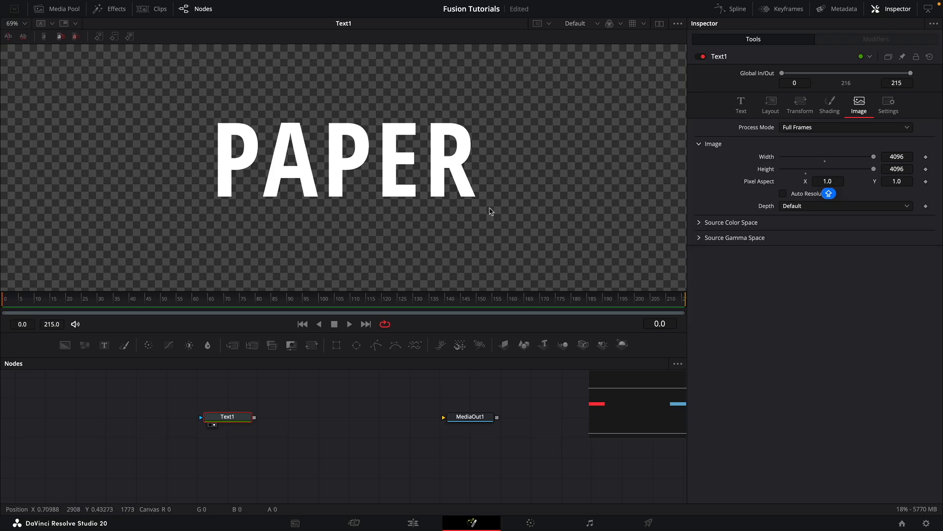
Step: Add a Matte Control after Text1 with a Rectangle mask on its garbage matte input
type("MATT")
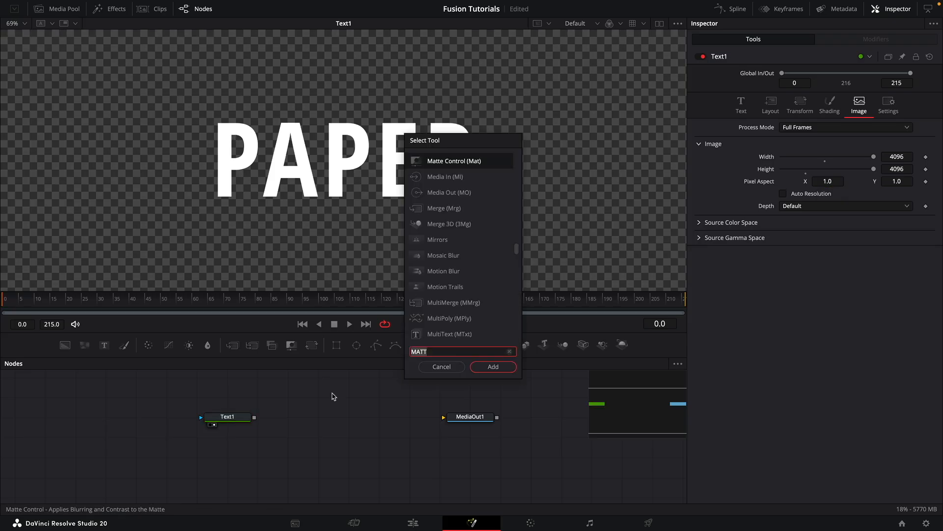
key("BackSpace")
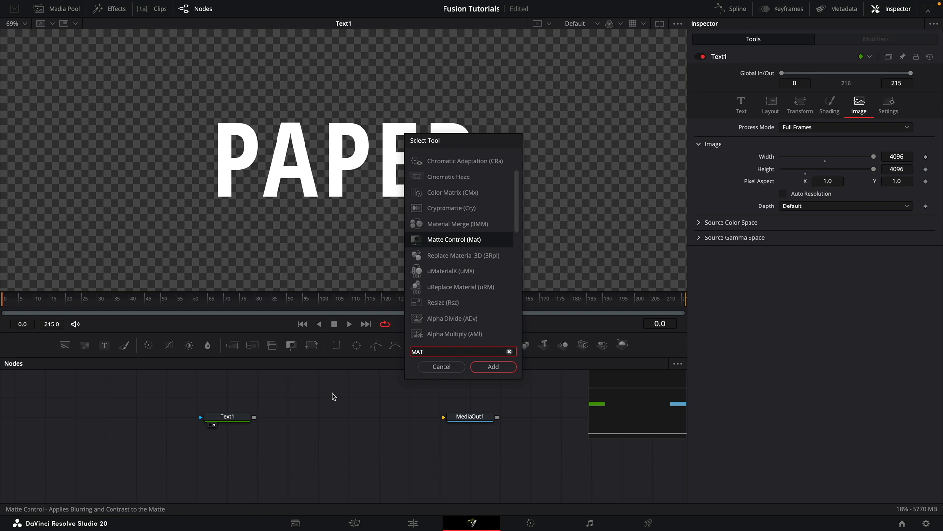
left_click(492, 367)
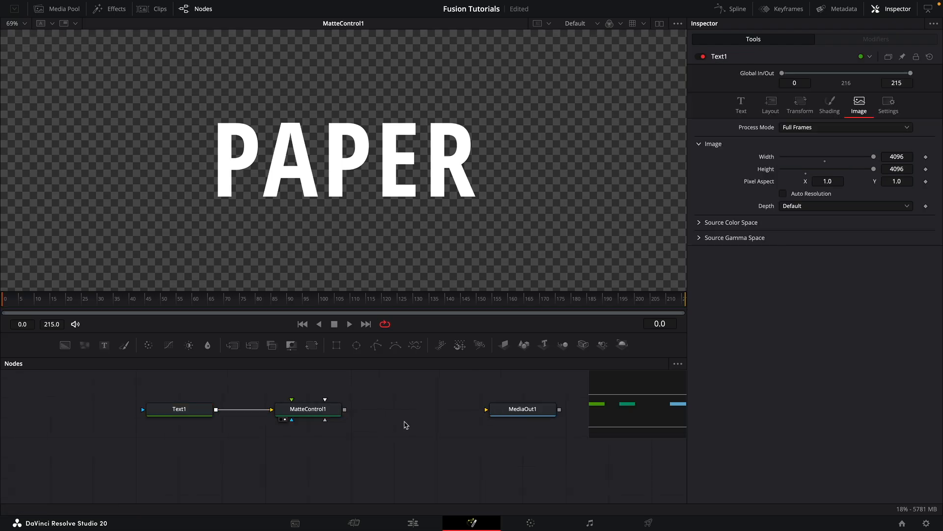
mouse_move(336, 345)
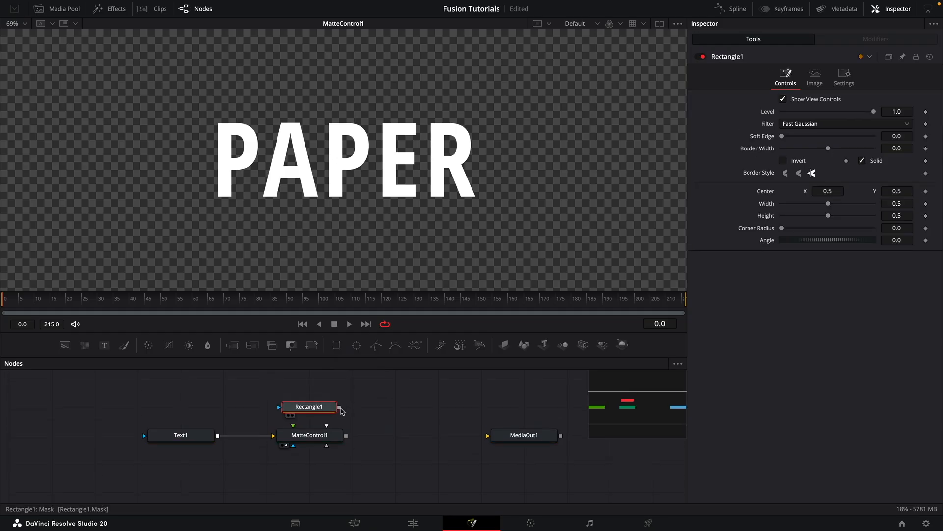
left_click_drag(340, 406, 313, 442)
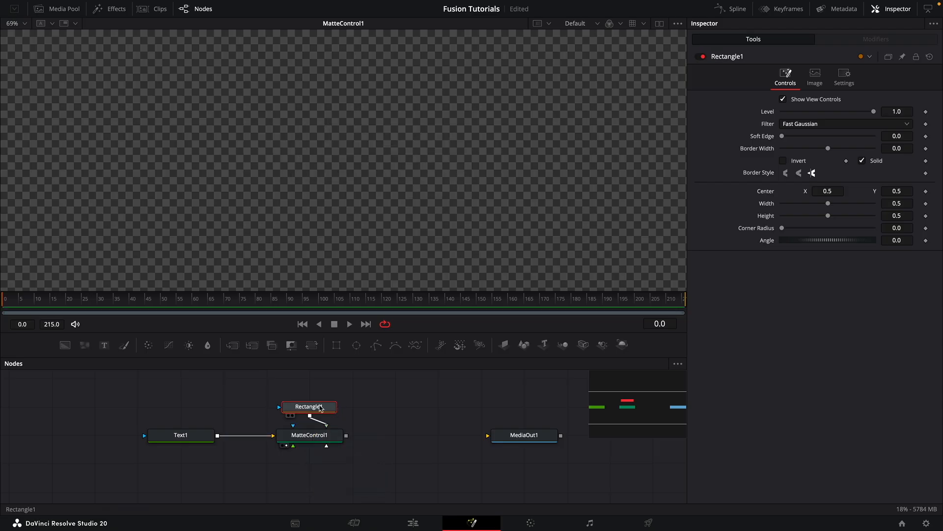
Step: Narrow the rectangle Width to 0.112 so it hides only the middle P
left_click(310, 435)
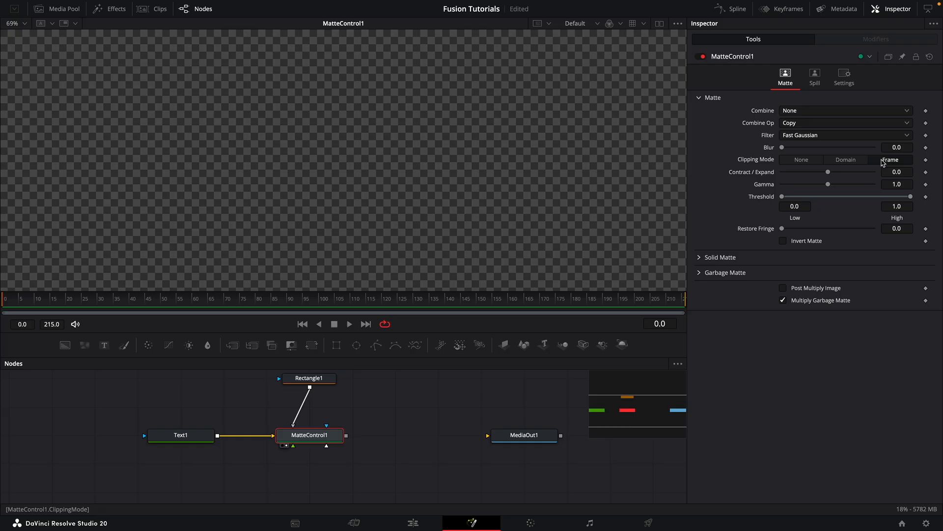
left_click(308, 377)
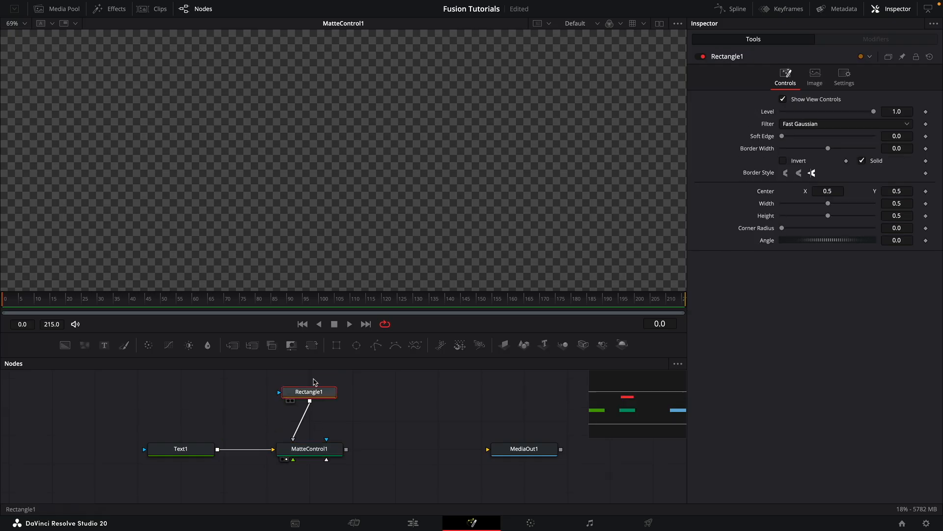
mouse_move(829, 207)
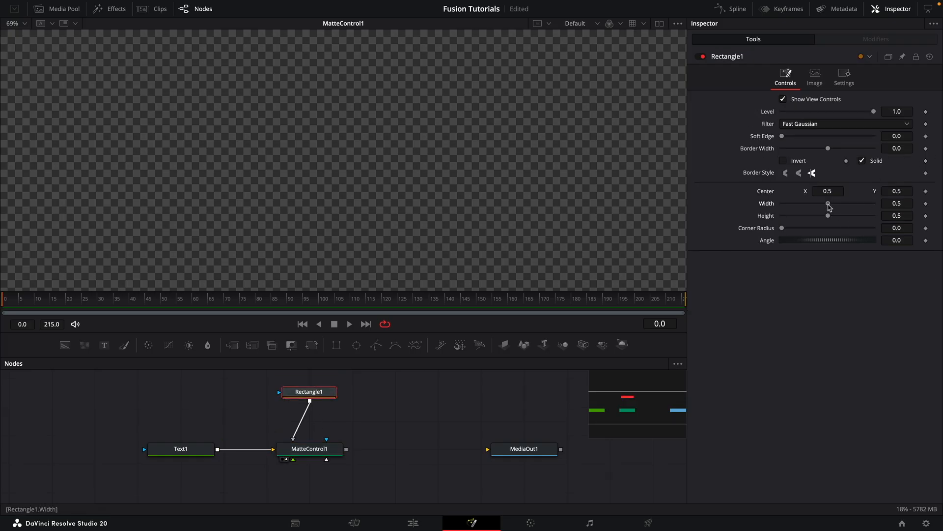
left_click_drag(828, 202, 803, 202)
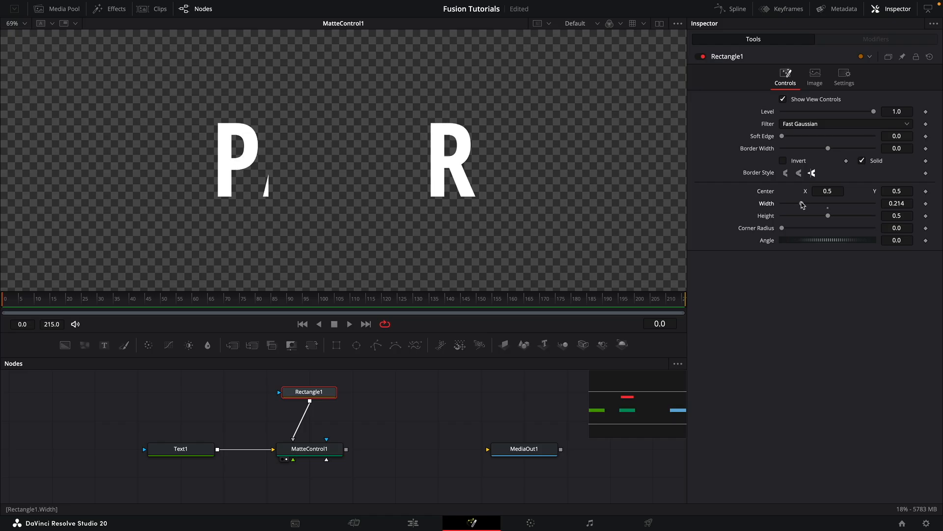
left_click_drag(827, 208, 792, 208)
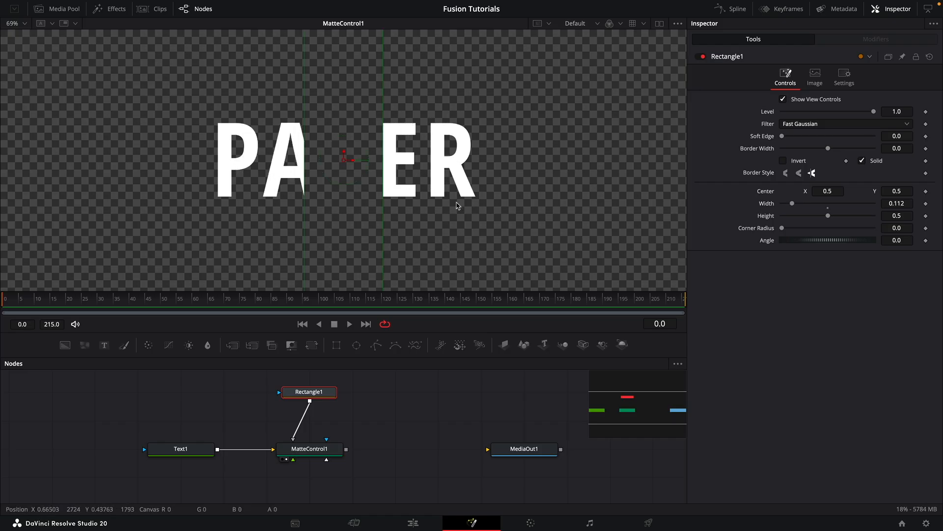
Step: Duplicate the matte with a second mask over alternating letters and invert its Garbage Matte to keep A and E
right_click(457, 205)
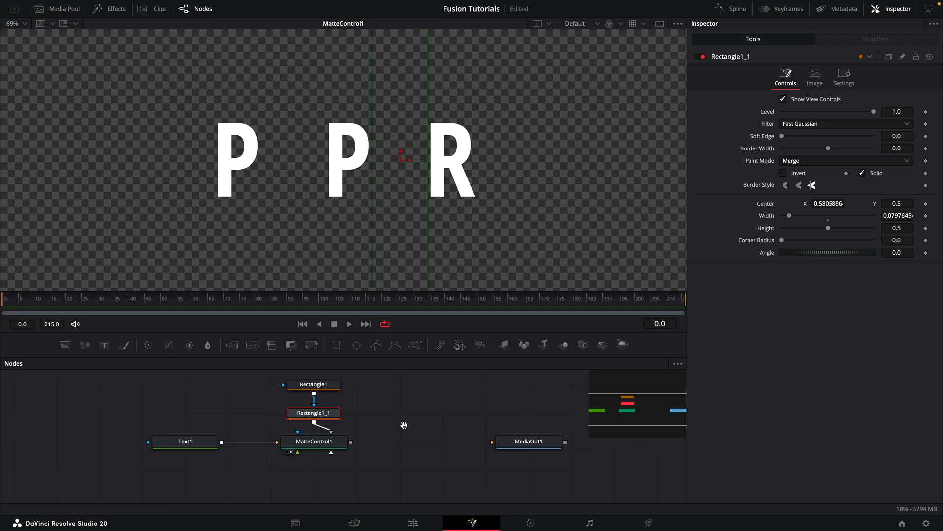
left_click(314, 442)
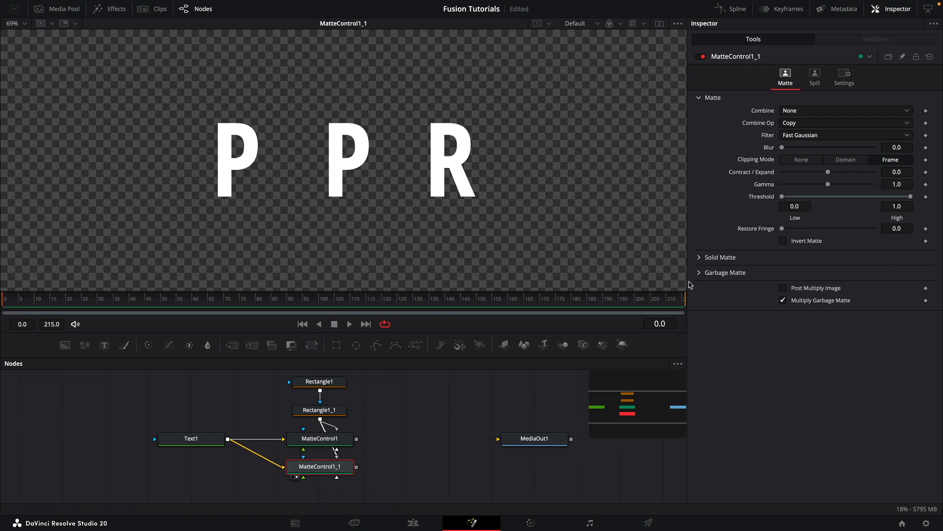
left_click(724, 273)
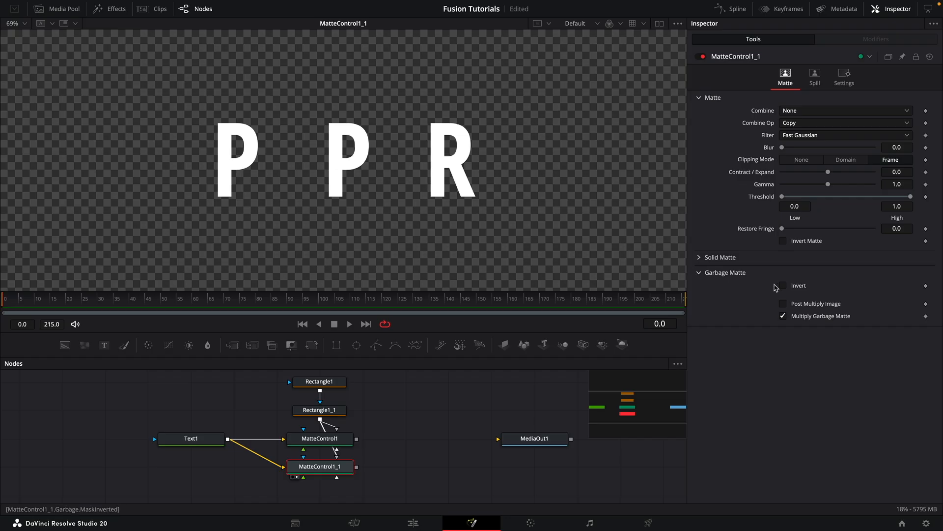
left_click(783, 285)
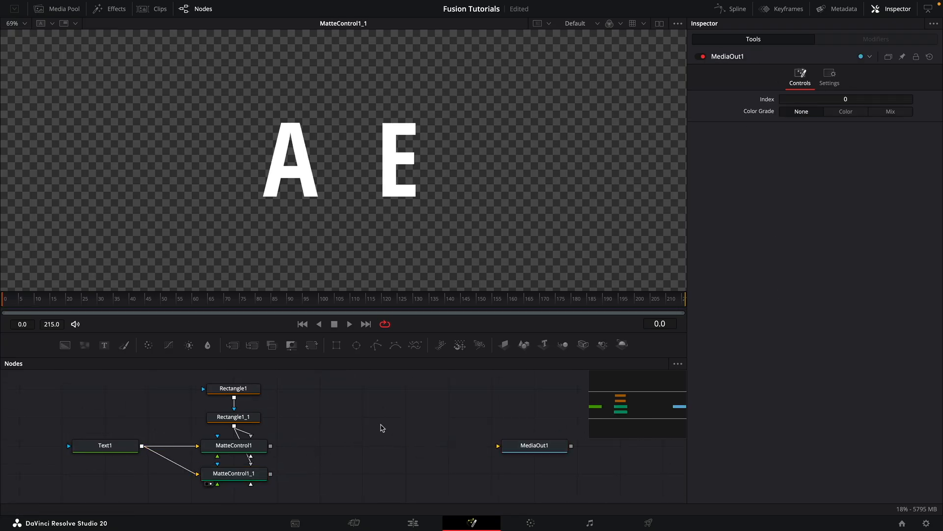
Step: Add two Shape 3D planes fed by the letter mattes and combine them in a Merge 3D
type("3SH")
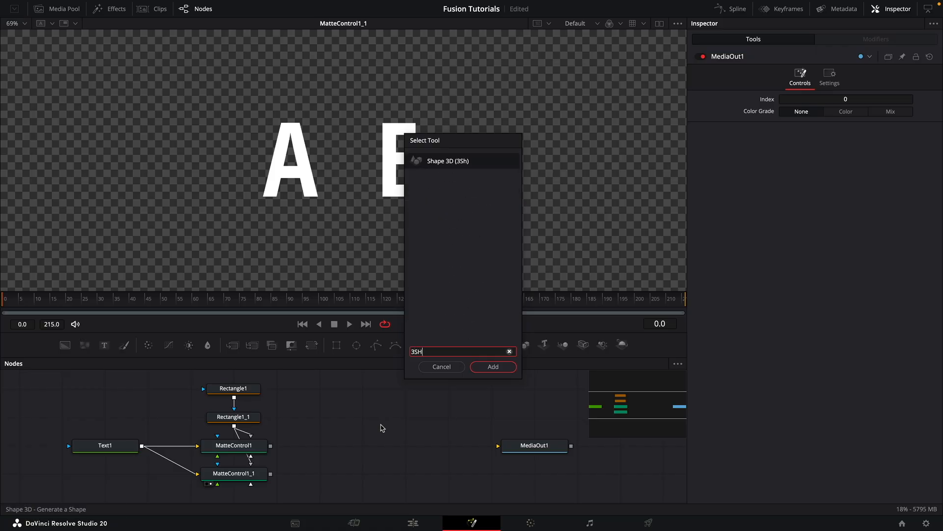
left_click(493, 366)
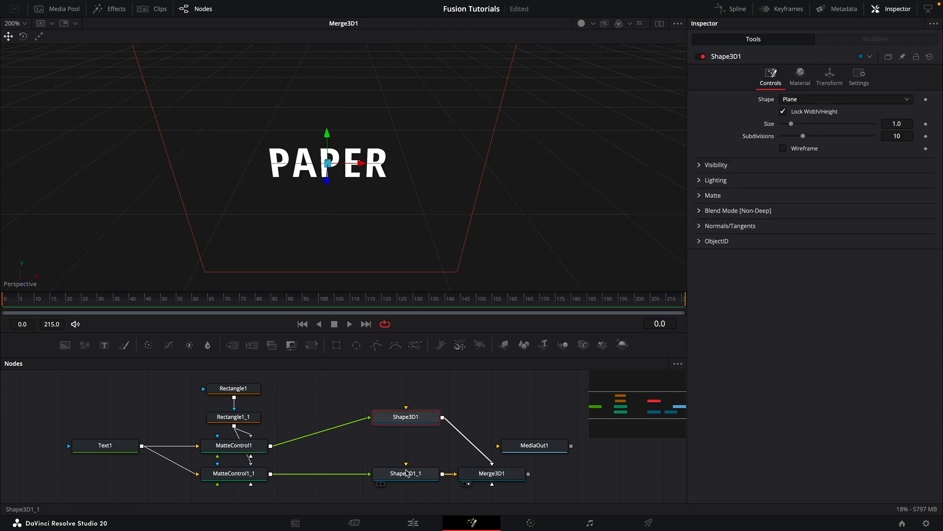
left_click(406, 473)
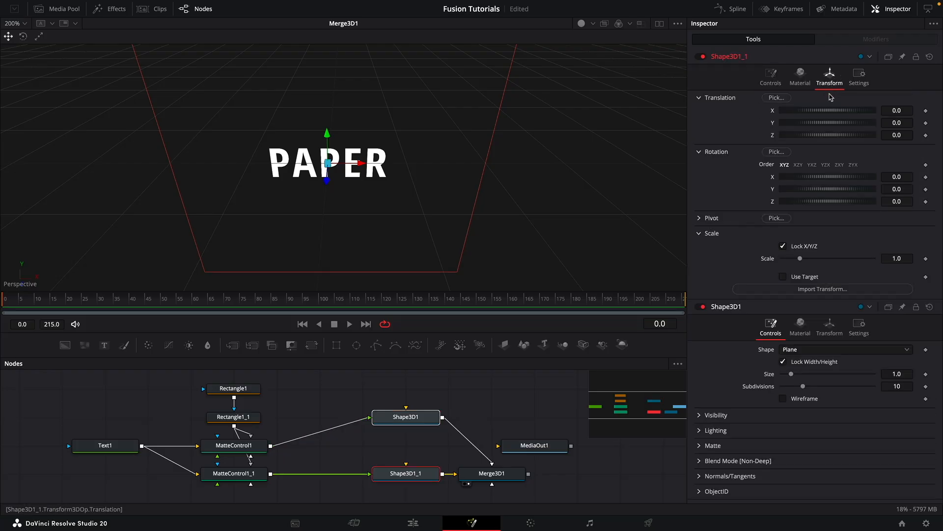
Step: Set Shape3D1's Rotation X to the expression -Shape3D1_1.Transform3DOp.Rotate.X
left_click(830, 325)
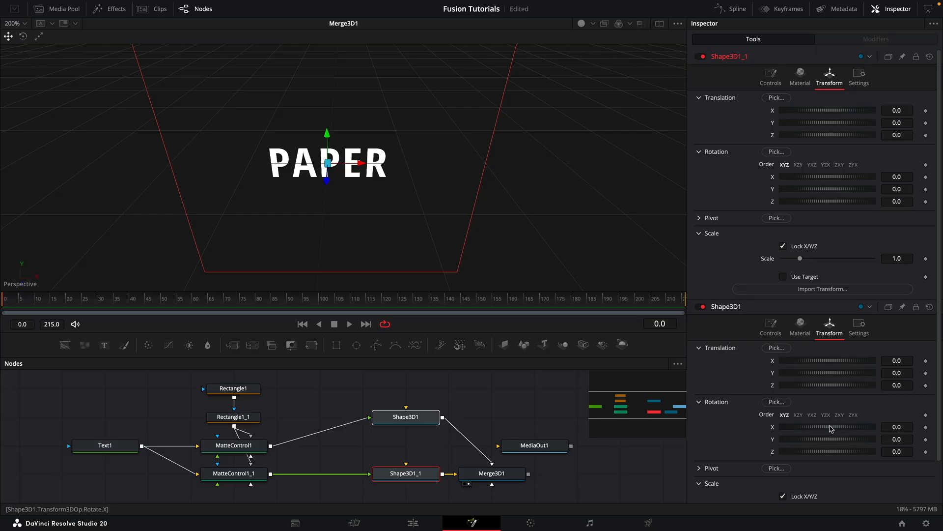
right_click(828, 426)
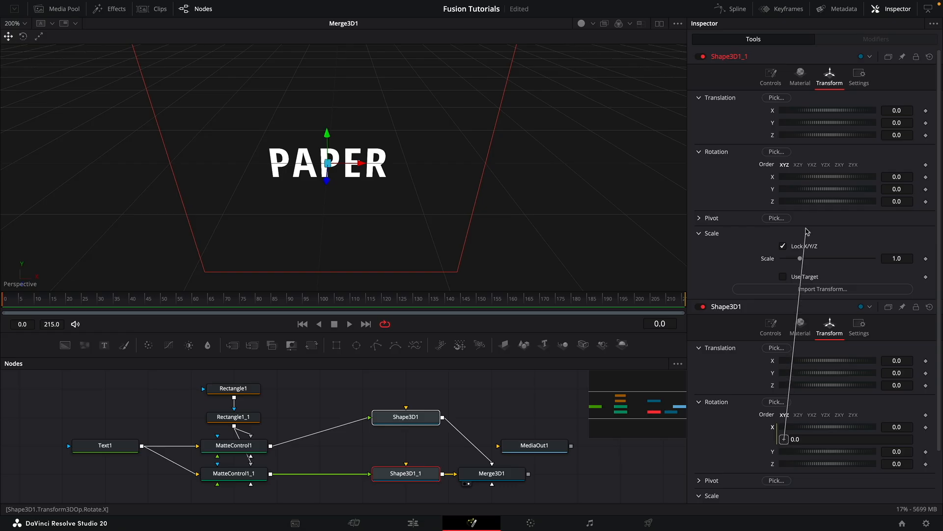
mouse_move(830, 178)
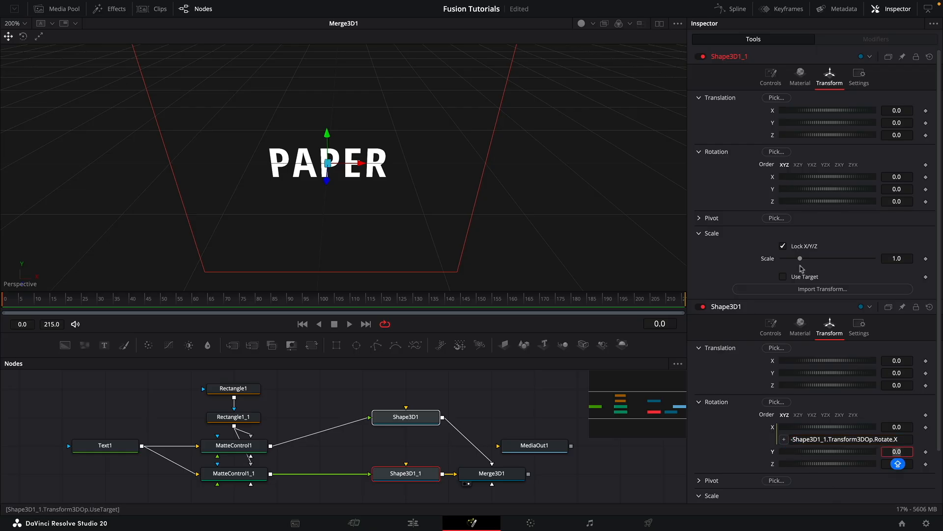
left_click(896, 176)
type("Lette")
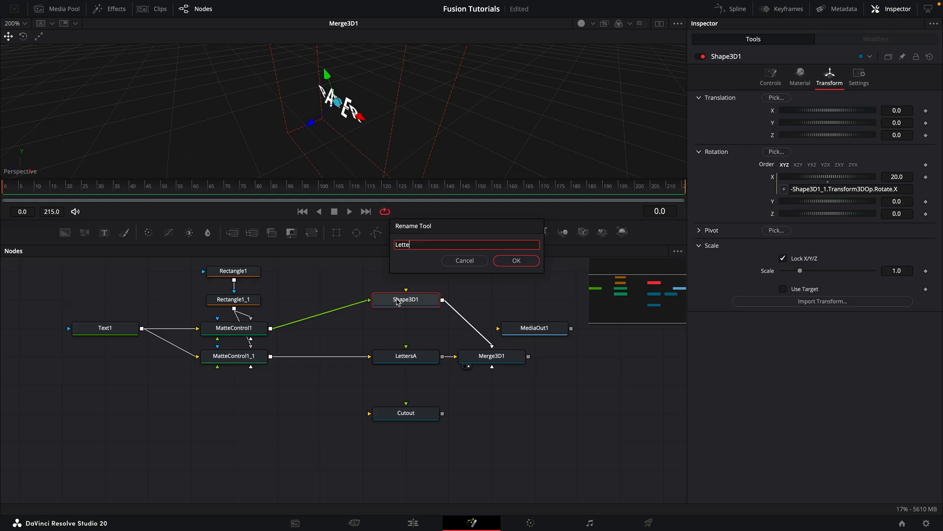
Step: Rename the second letter plane to LettersB
left_click(515, 260)
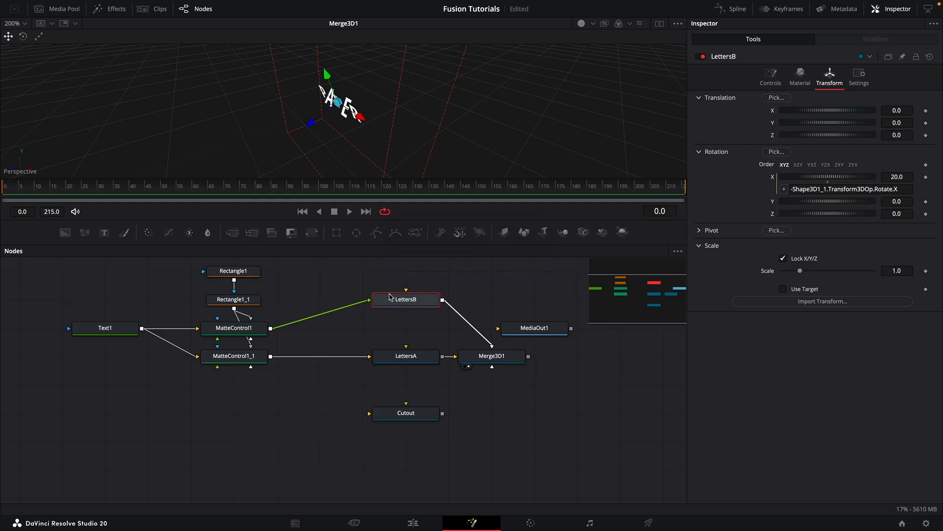
left_click(405, 412)
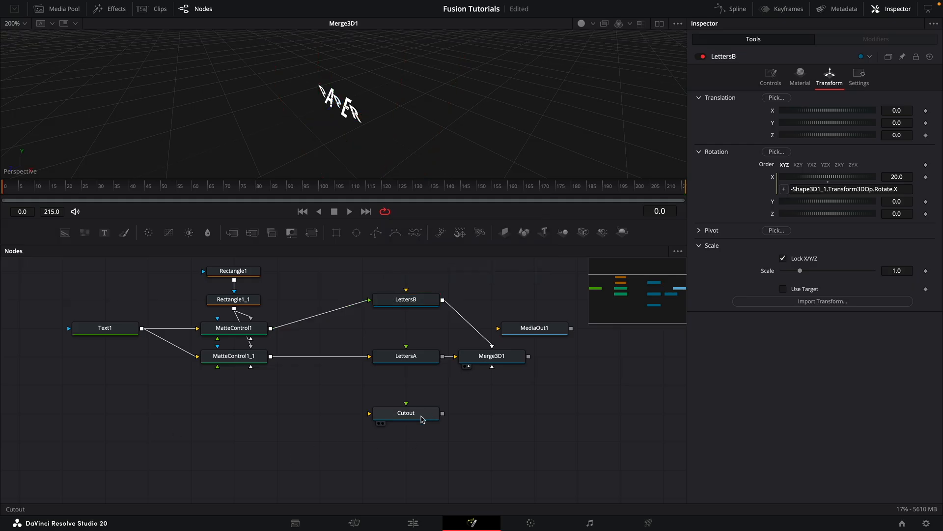
Step: Add a 4096×4096 white Background and a Merge node for the Cutout plane
left_click(406, 413)
type("bg")
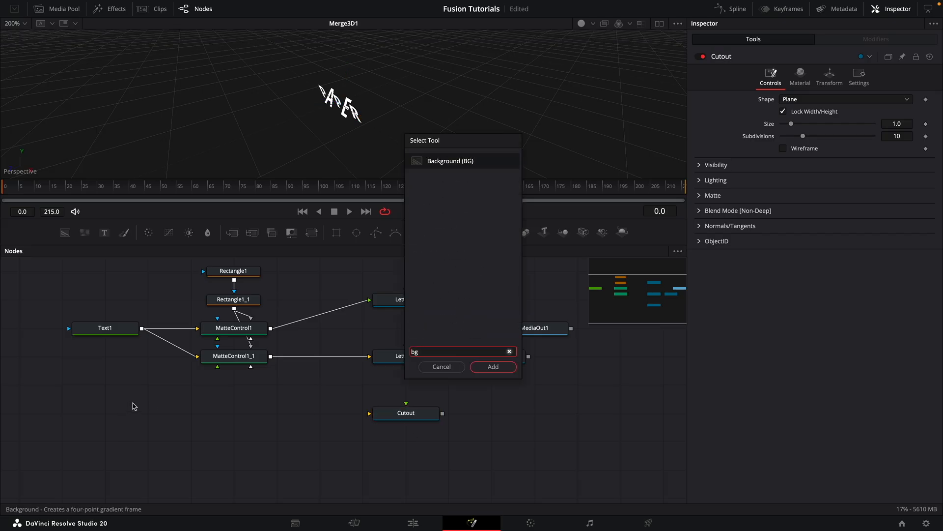
left_click(492, 367)
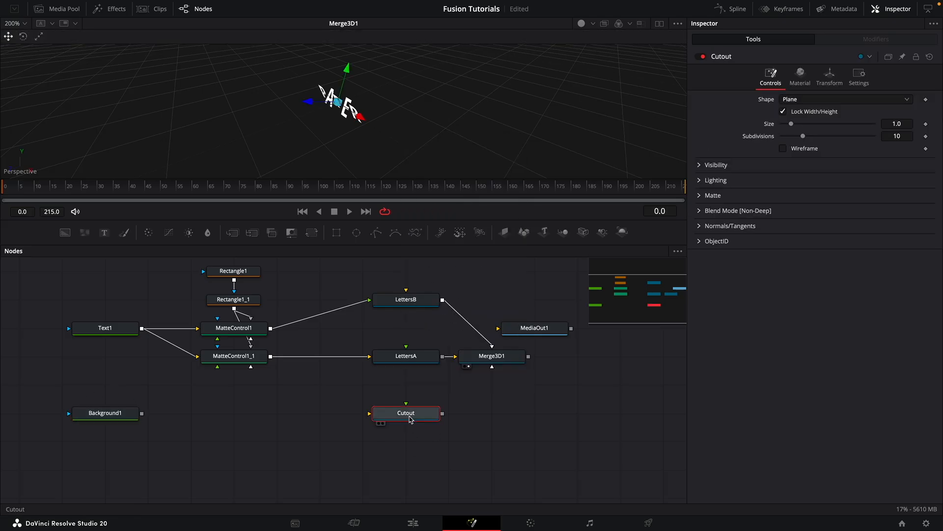
type("mrg")
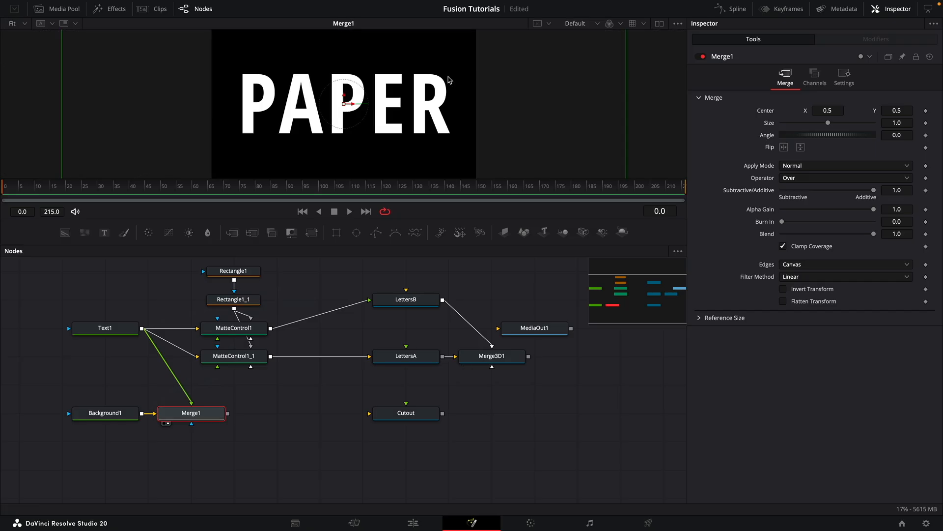
left_click(105, 413)
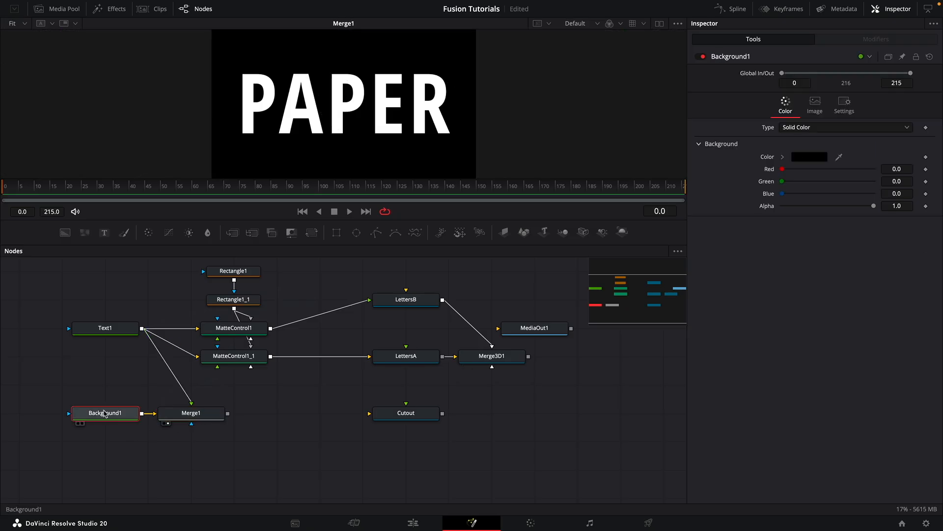
left_click(814, 102)
type("4096")
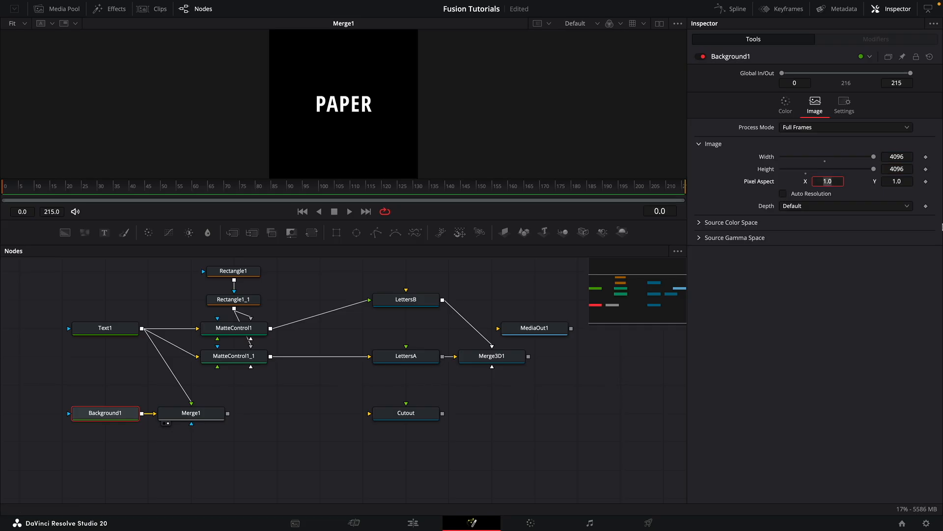
left_click(785, 102)
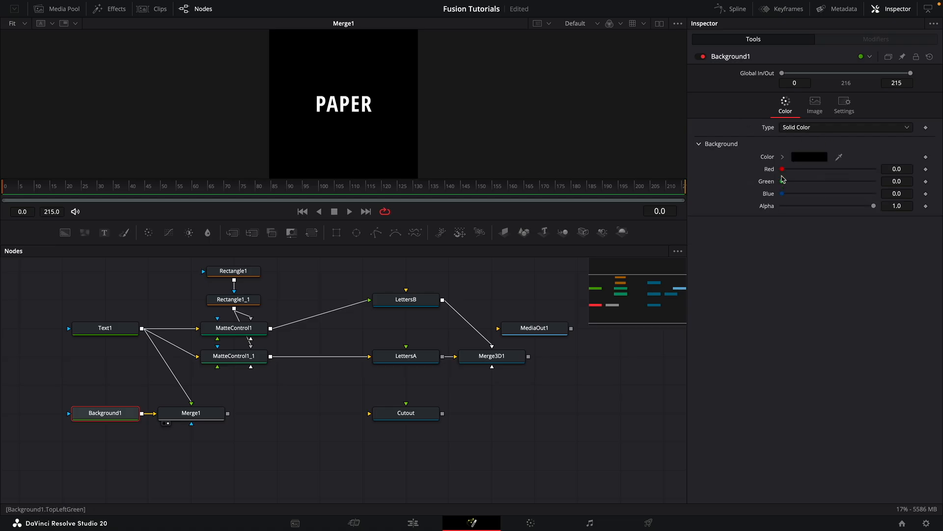
left_click(191, 413)
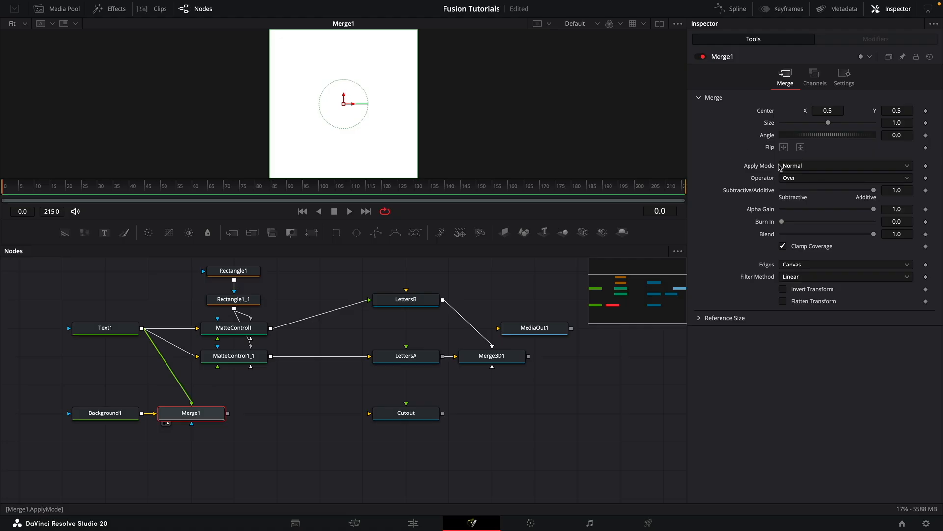
mouse_move(837, 181)
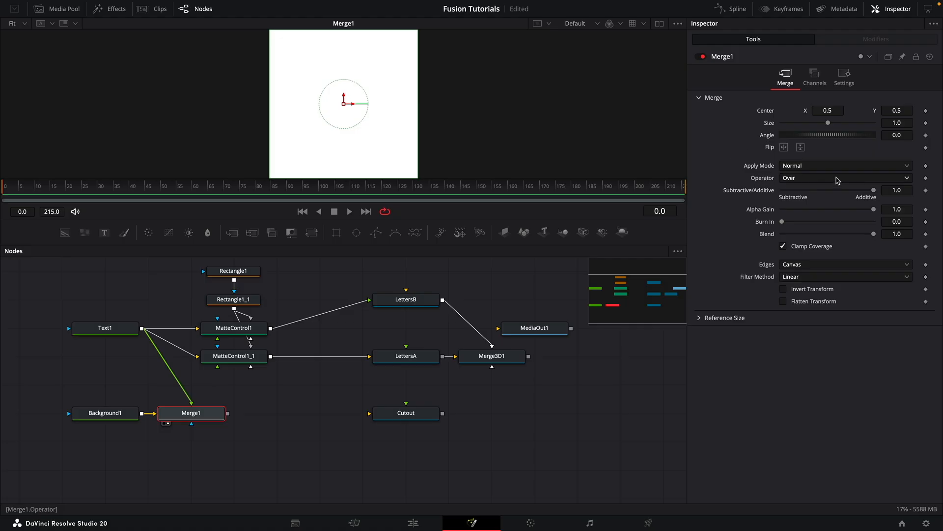
Step: Stencil PAPER out of the background via the Merge operator and feed it onto the Cutout plane
left_click(846, 177)
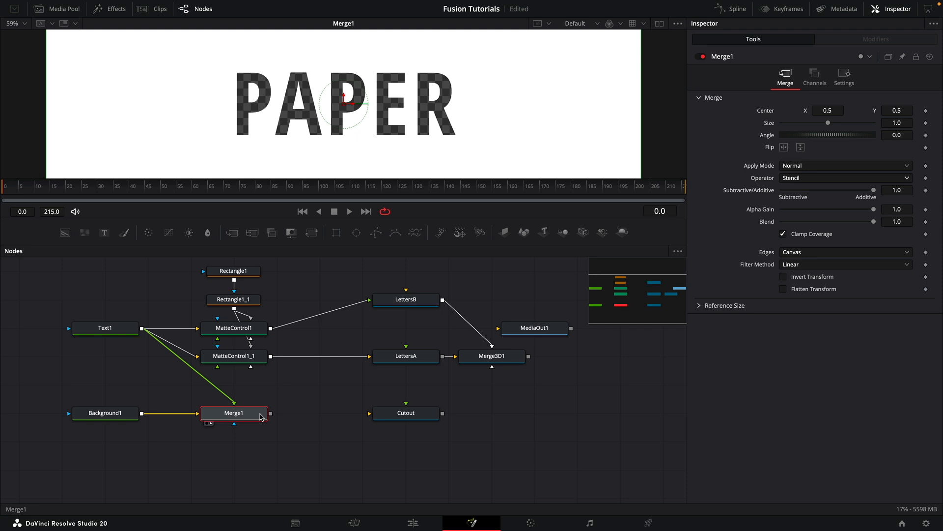
mouse_move(271, 417)
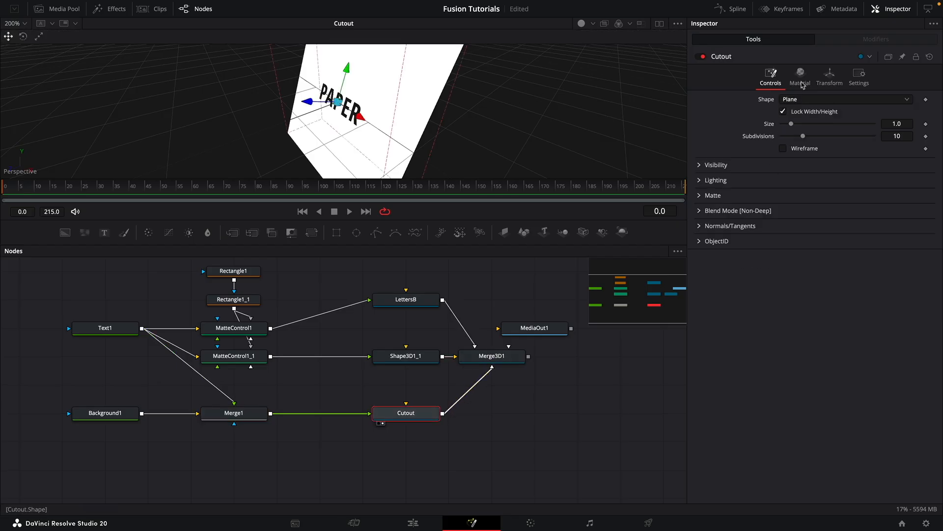
left_click(829, 77)
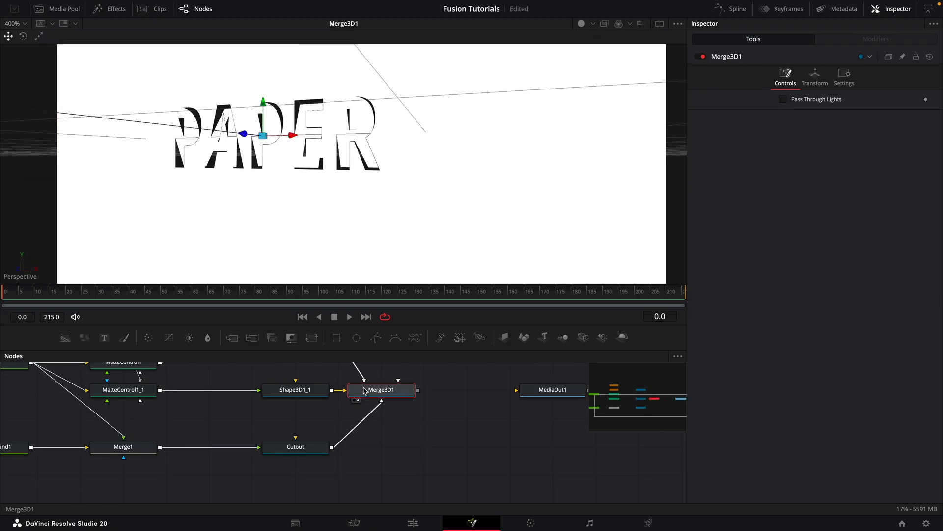
Step: Add a Camera 3D pulled back on Z with Pivot Z expression -Transform3DOp.Translate.Z
type("3cm")
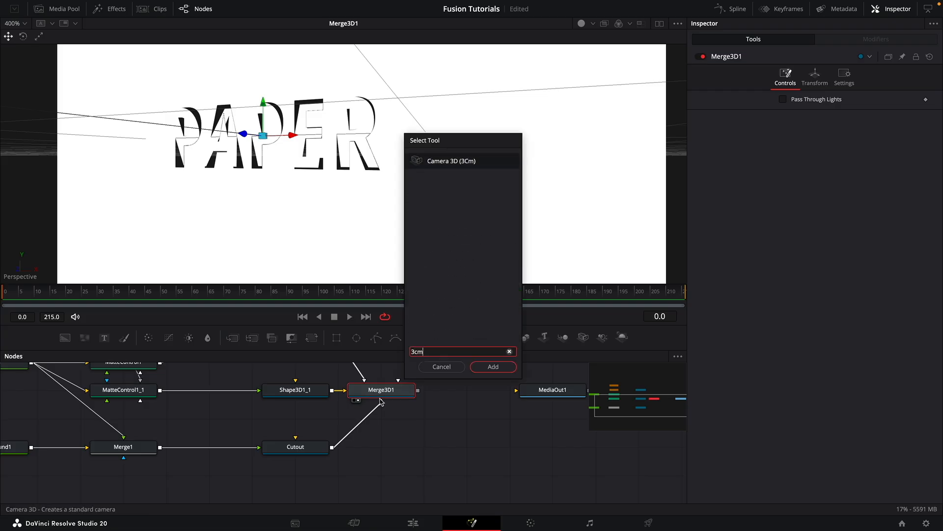
left_click(492, 367)
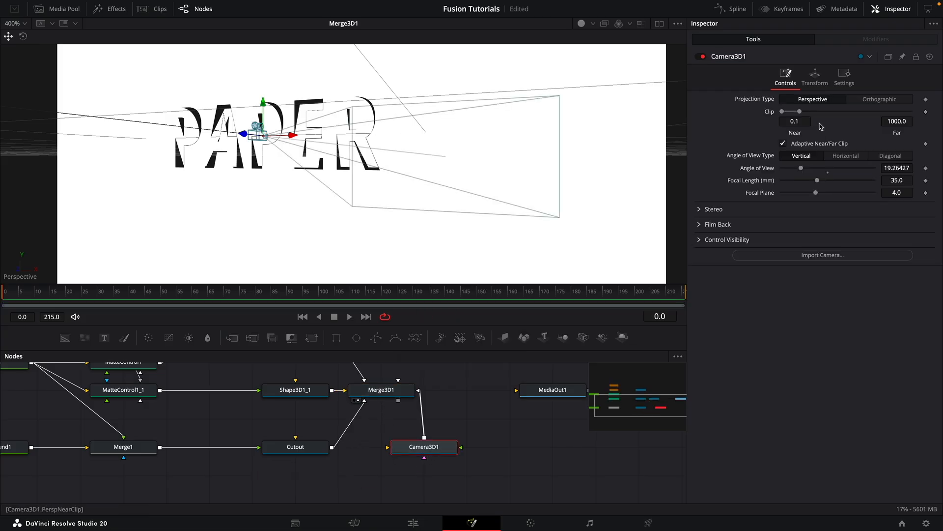
left_click(815, 79)
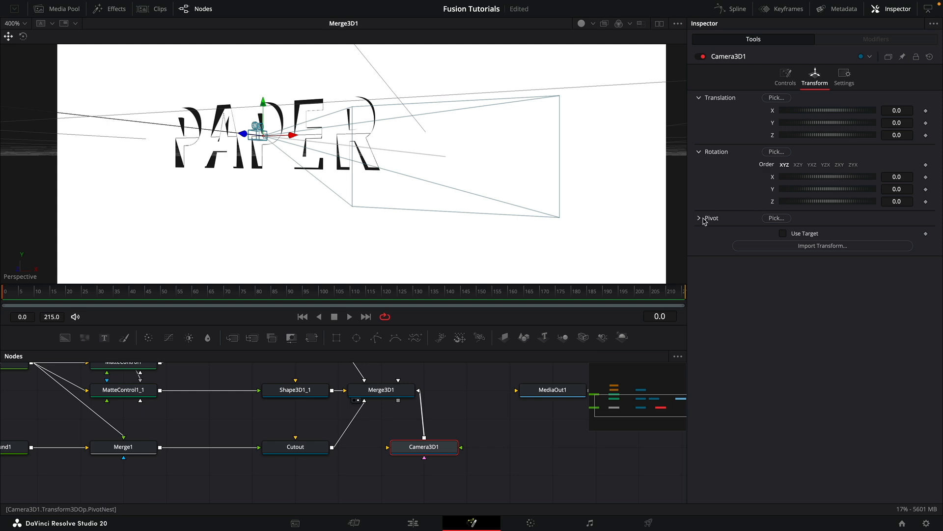
right_click(828, 255)
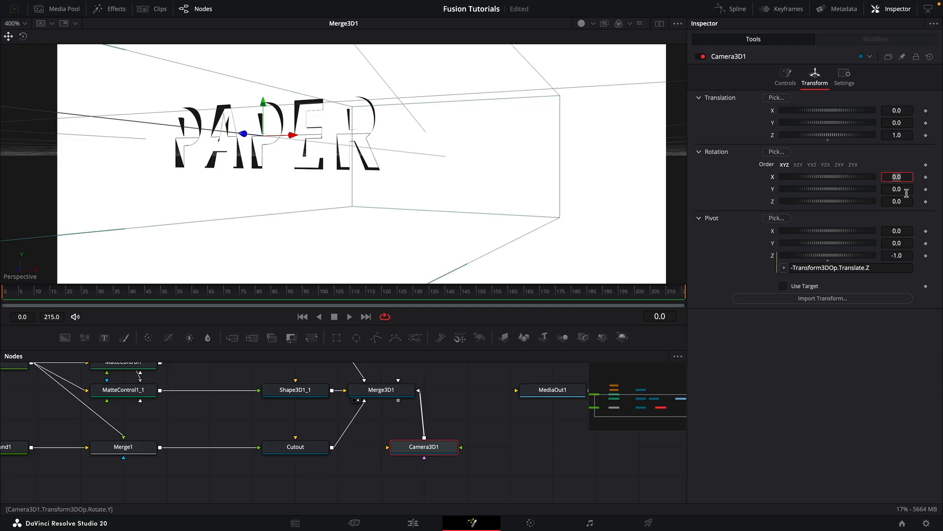
type("2")
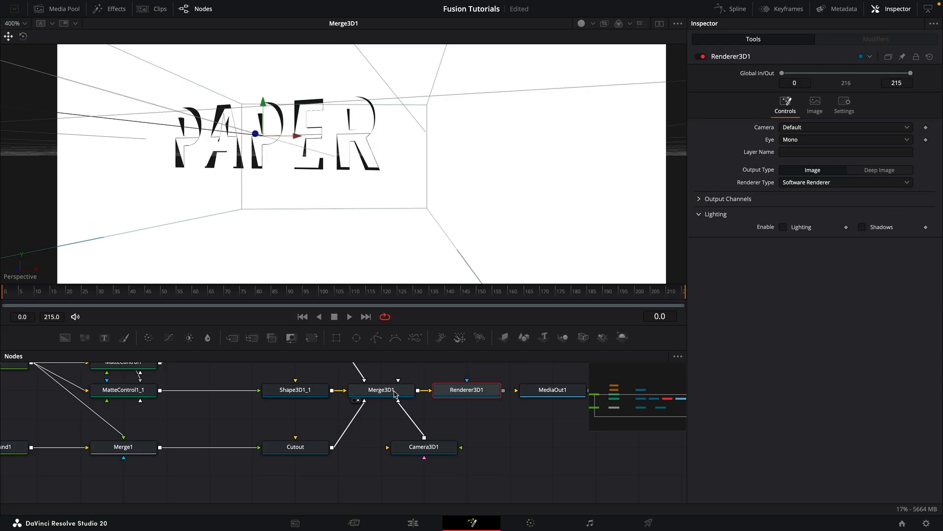
Step: View Renderer3D1 and enable lighting, turning the rendered PAPER dark
left_click(466, 390)
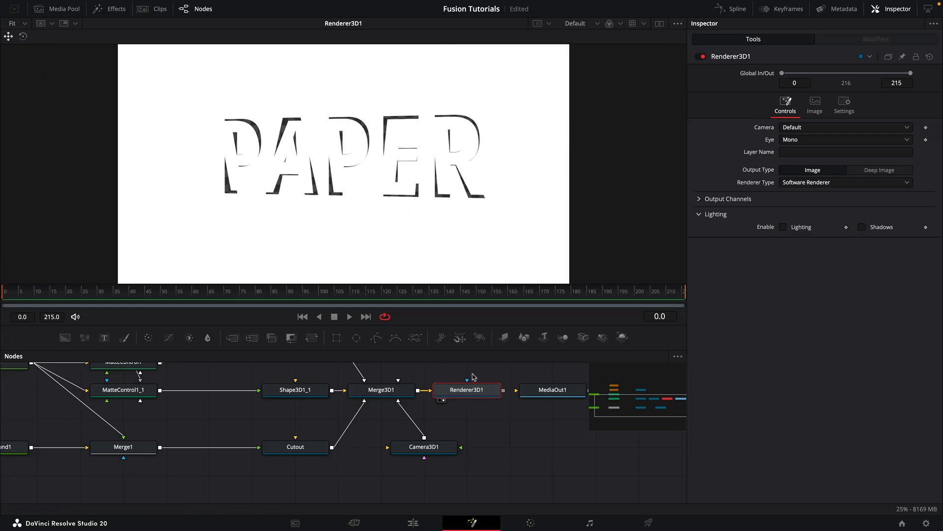
left_click(784, 227)
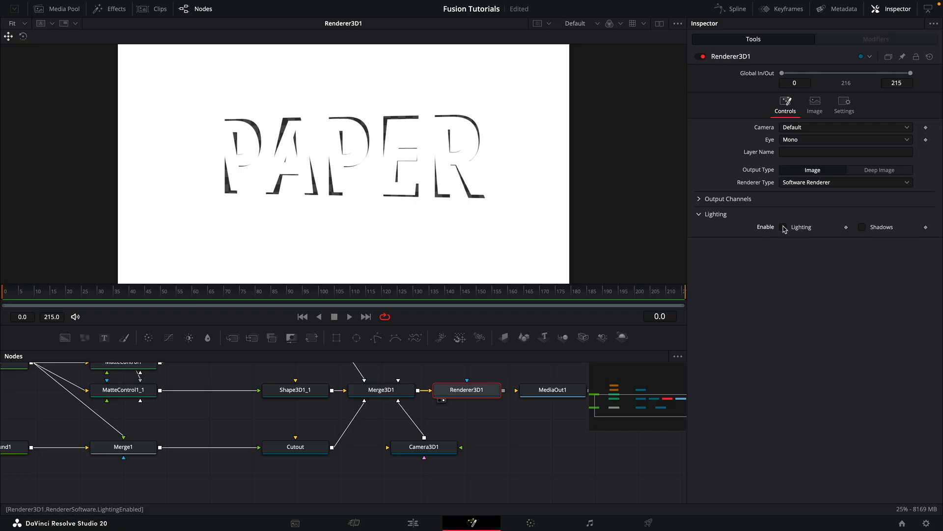
left_click(861, 227)
type("spot")
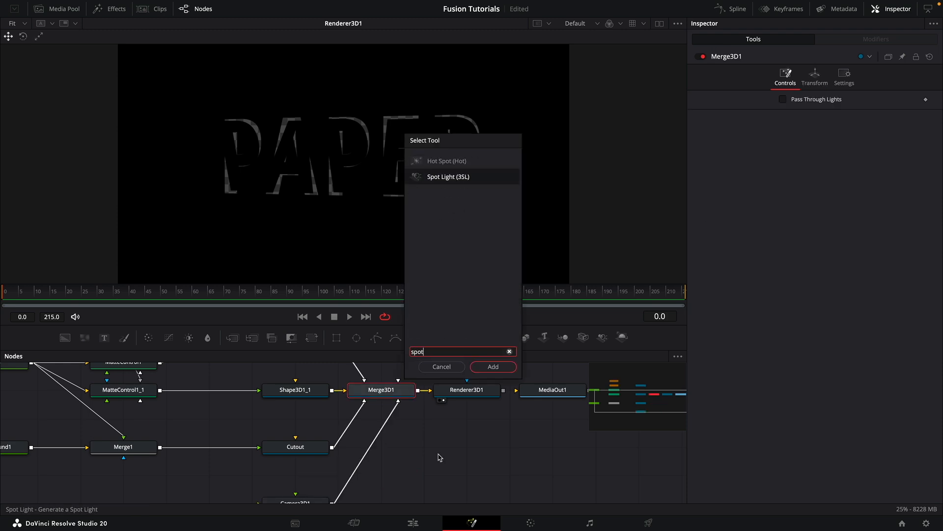
Step: Add a spot light at Translation Y 0.75, Z 1 with Rotation X −45
left_click(492, 367)
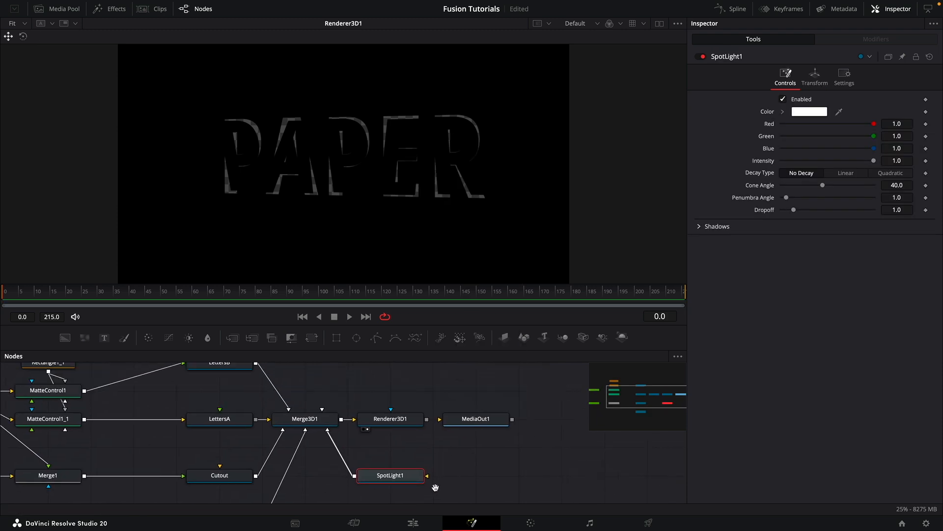
left_click(815, 77)
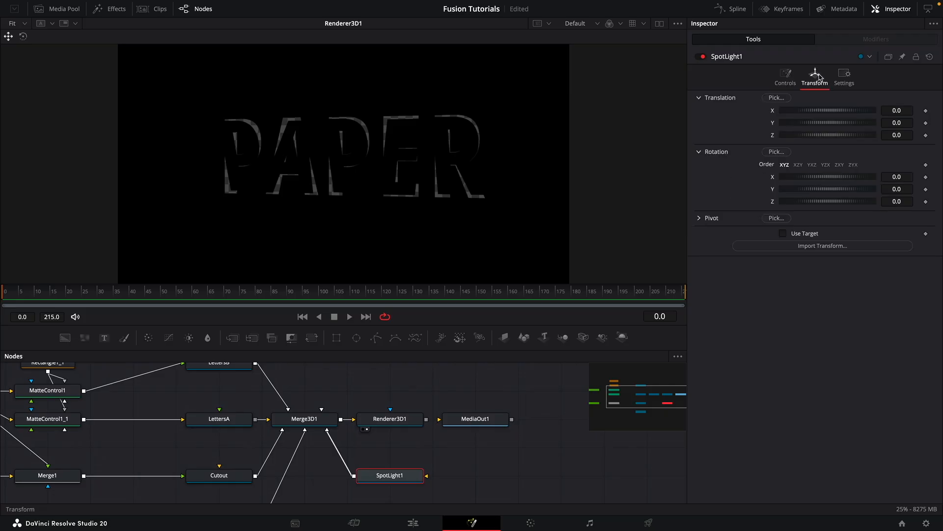
left_click(897, 123)
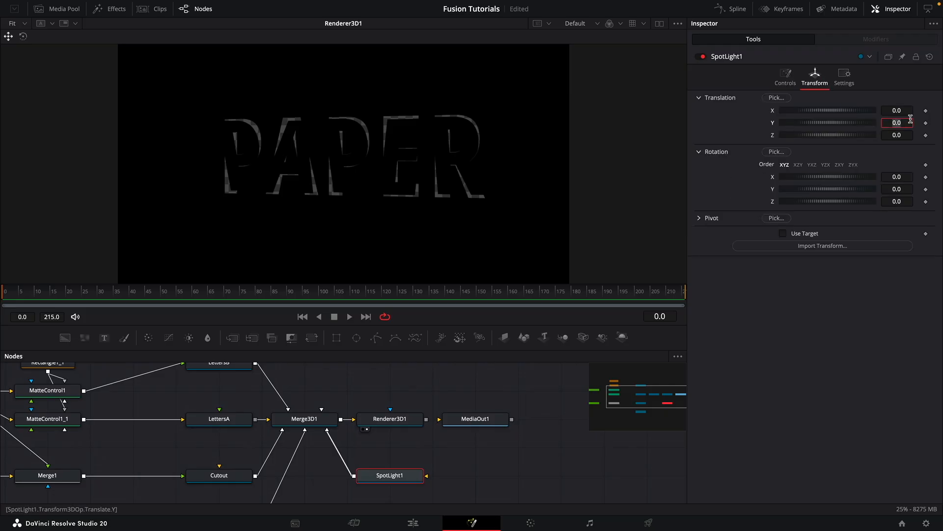
type("0.75")
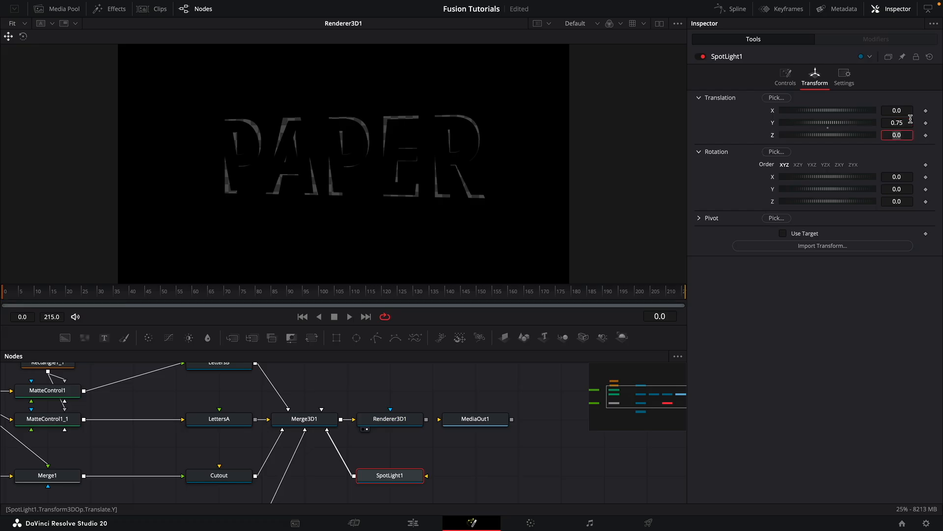
type("1")
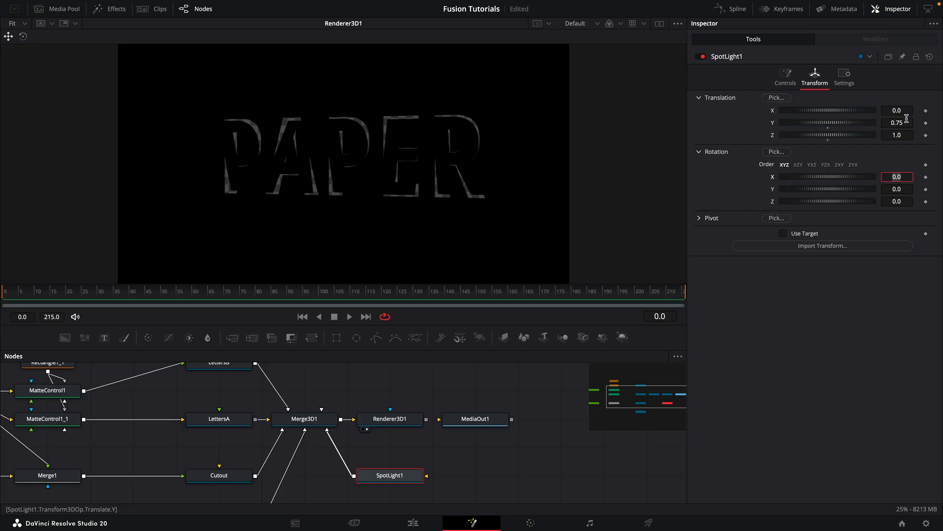
type("-45.0")
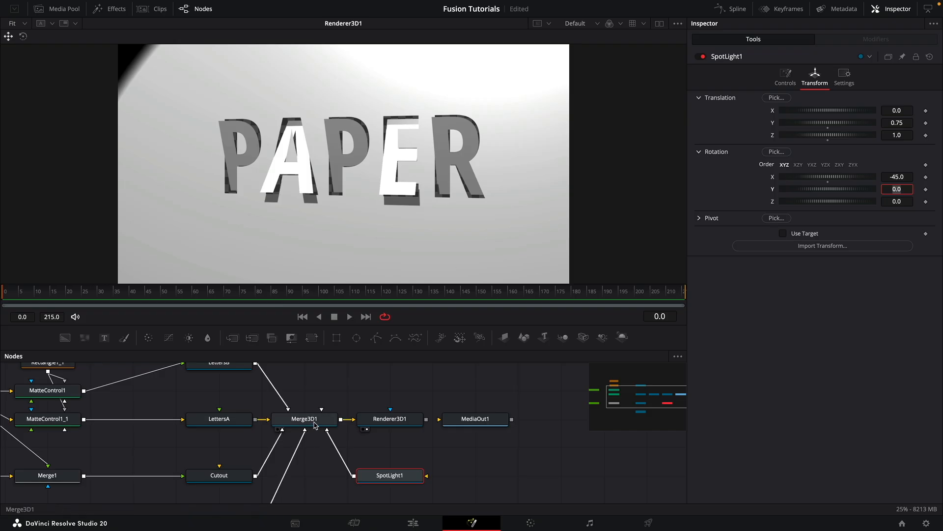
mouse_move(315, 425)
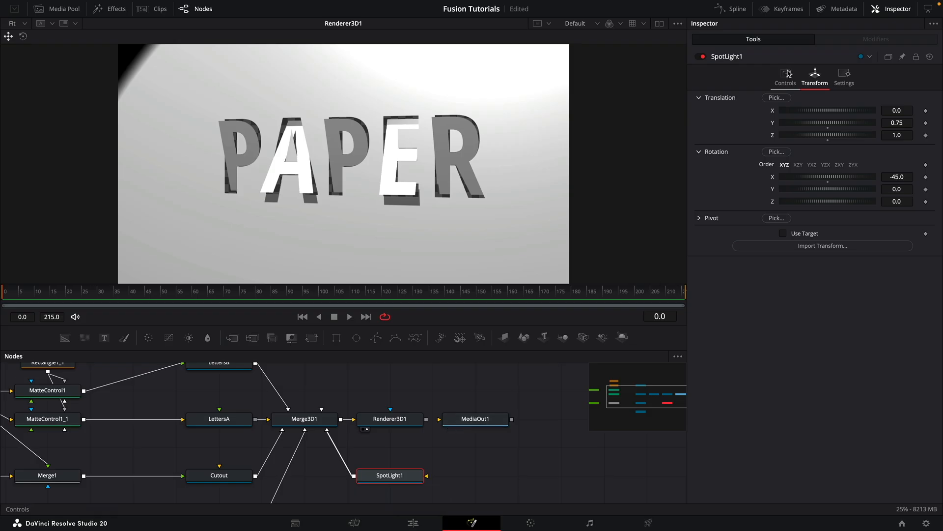
Step: Set the spot light's Penumbra Angle to 7
left_click(785, 77)
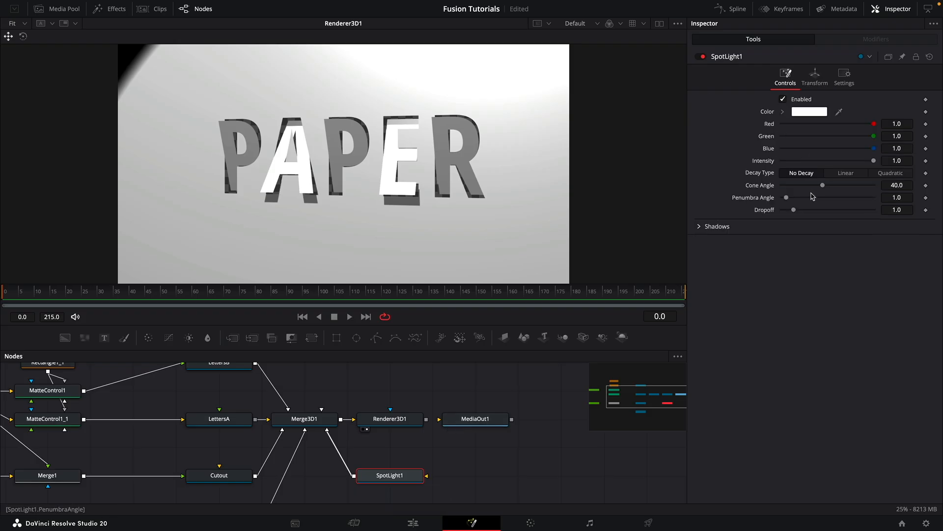
left_click_drag(787, 197, 805, 196)
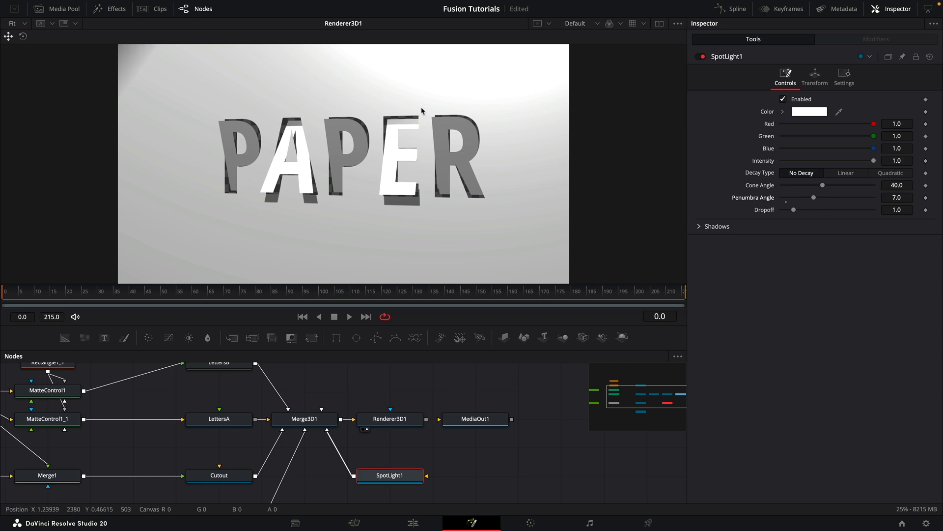
mouse_move(106, 85)
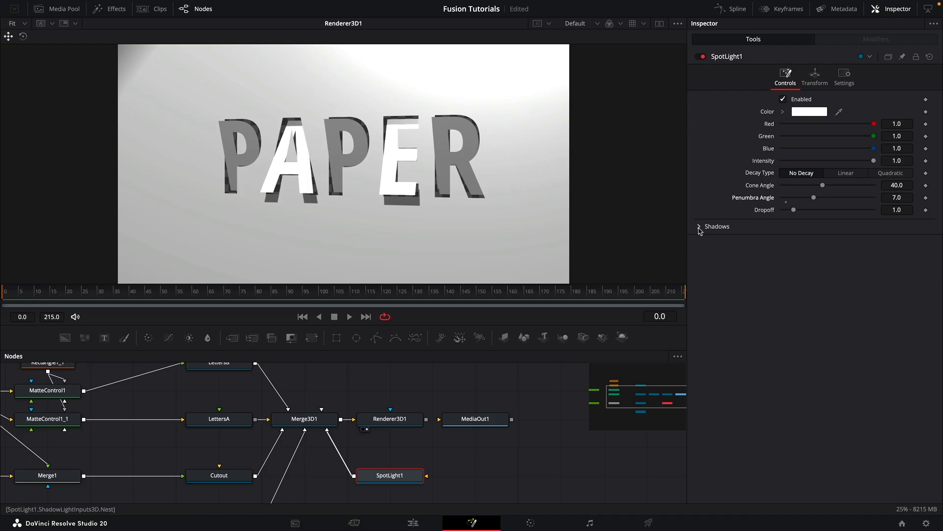
left_click(699, 226)
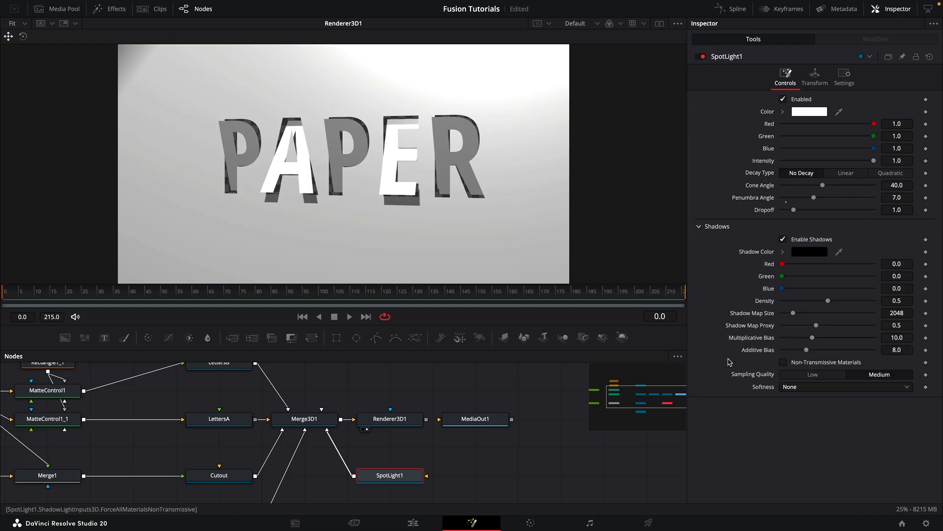
Step: Enable shadows with Constant softness of 0.01
left_click(846, 386)
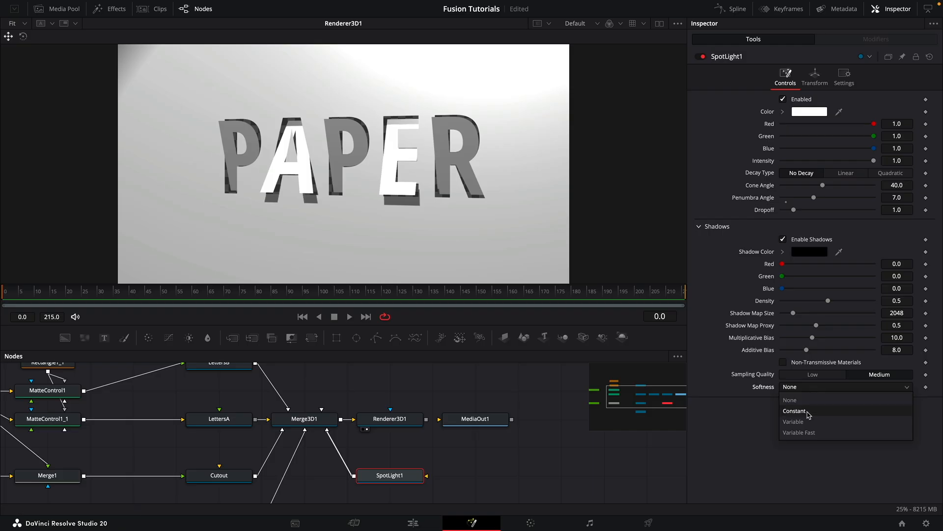
left_click(794, 411)
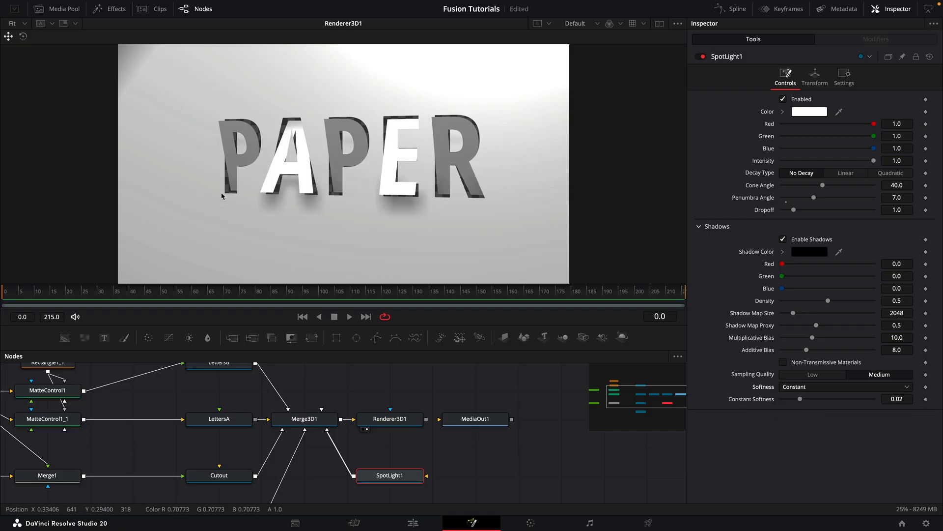
mouse_move(859, 406)
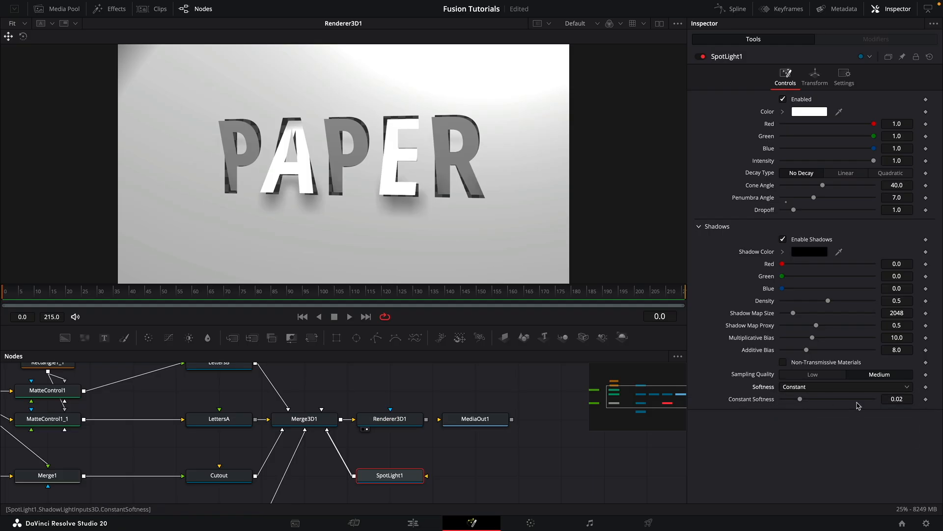
left_click(896, 398)
type("0.01")
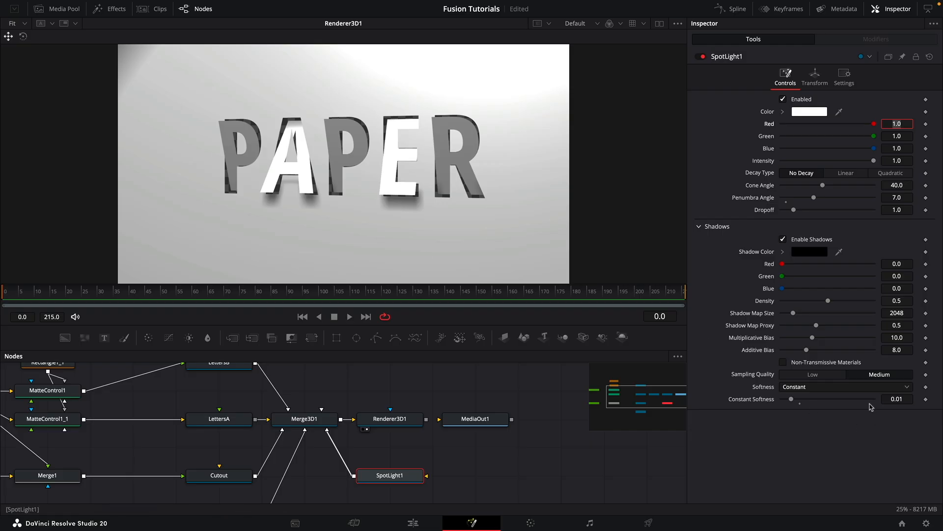
left_click(698, 226)
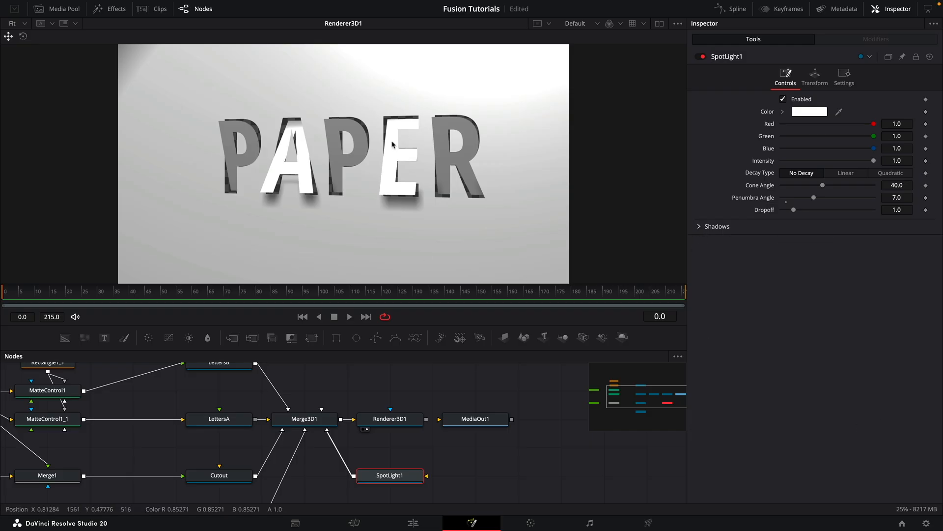
mouse_move(383, 211)
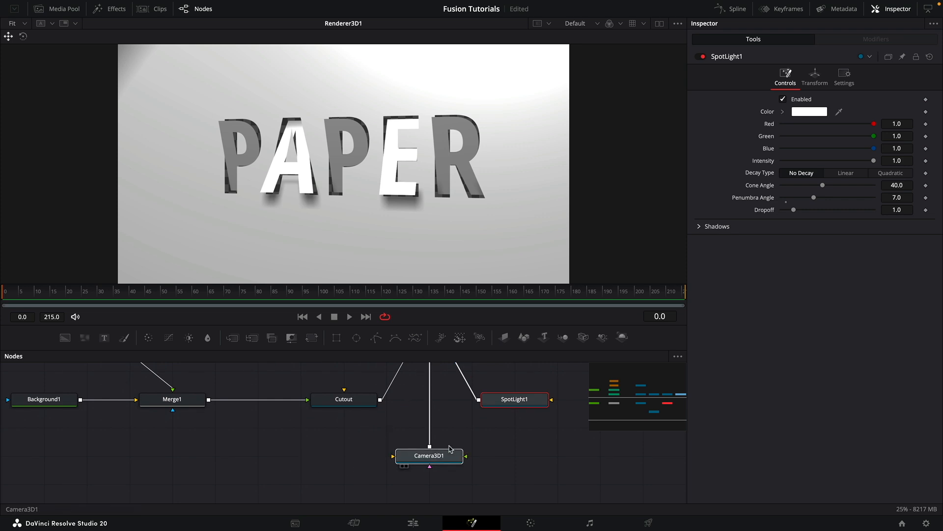
Step: Duplicate the Cutout plane as BG and feed Background1 into it
left_click(344, 399)
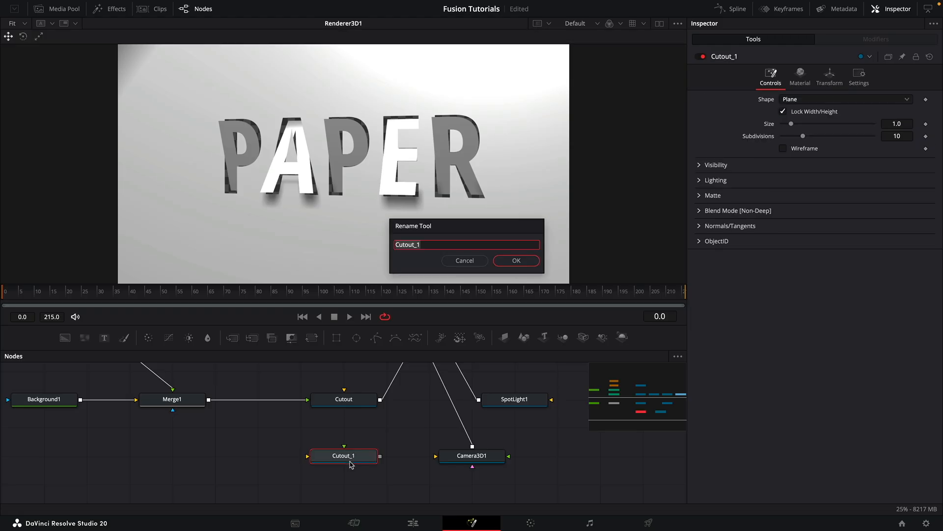
type("BG")
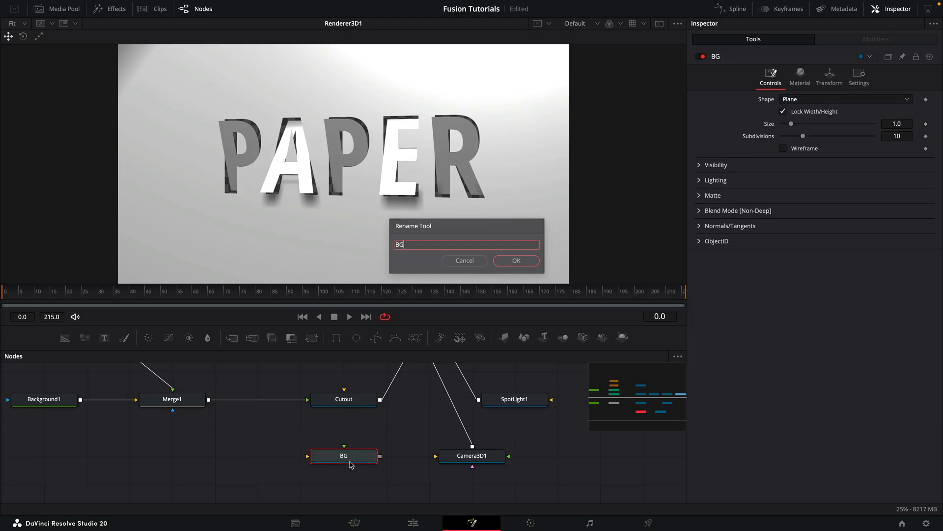
left_click(515, 259)
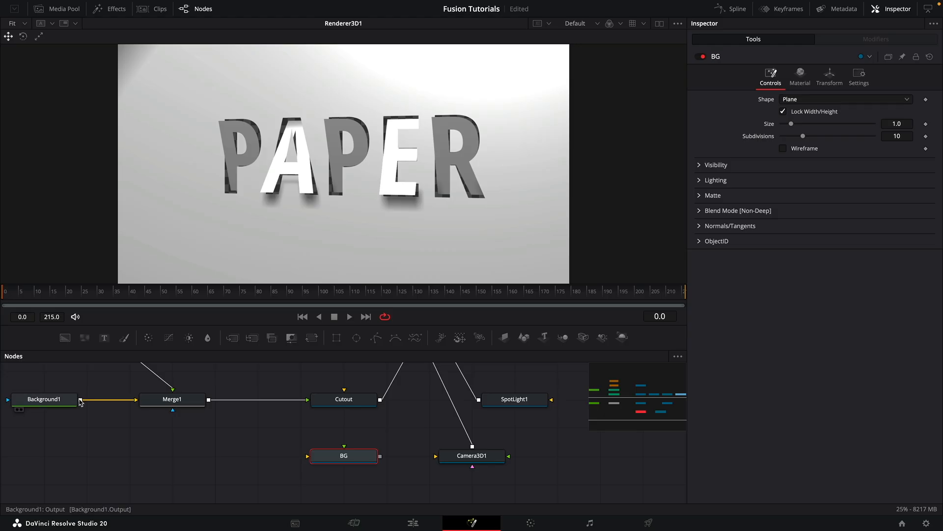
left_click_drag(81, 402, 344, 455)
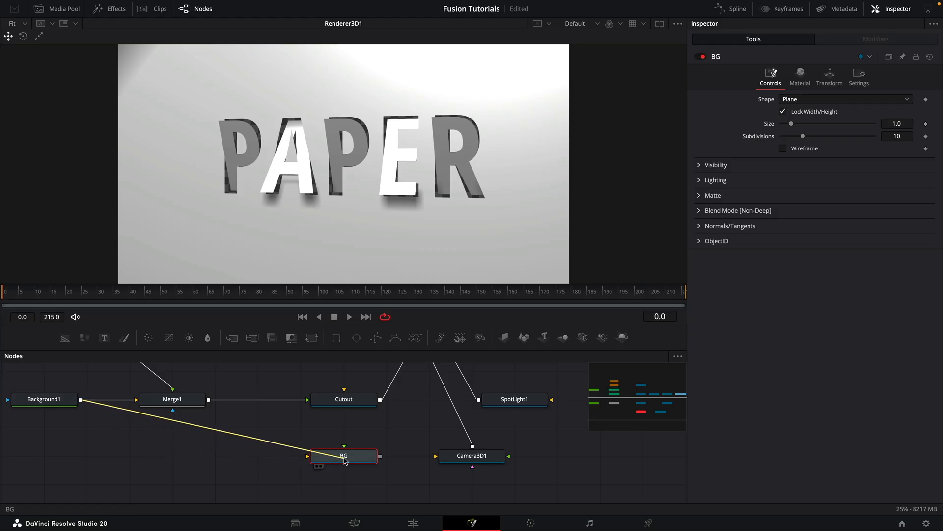
left_click_drag(343, 455, 271, 471)
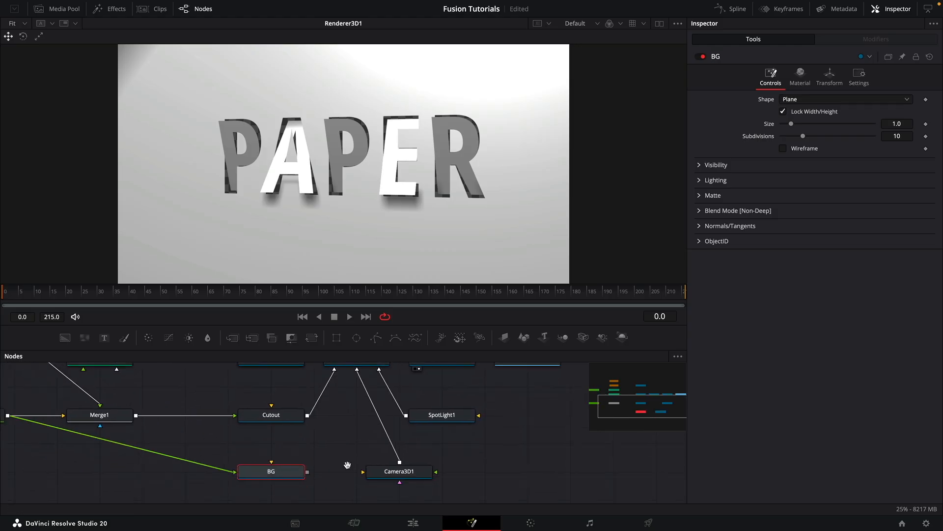
Step: Set the BG plane's Translation Z to -0.5 and Scale to 4
left_click(830, 76)
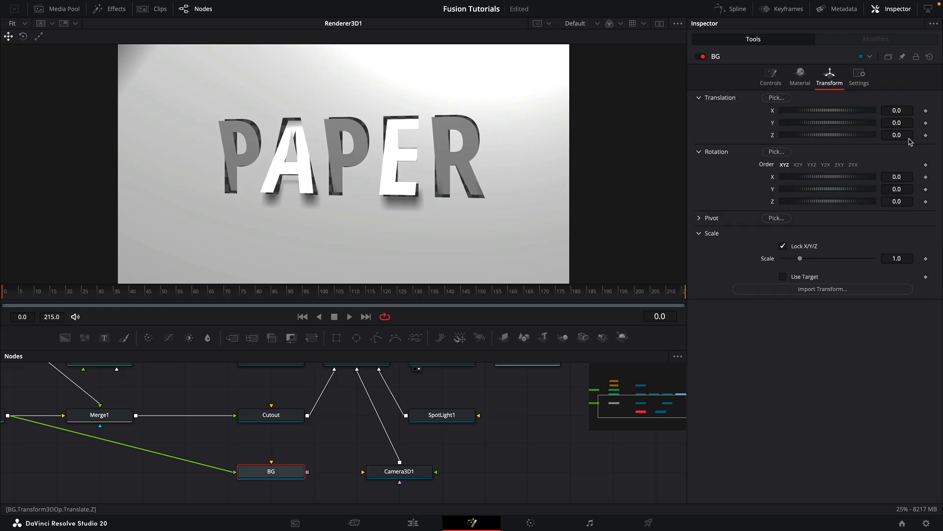
left_click(897, 135)
type("-0.5")
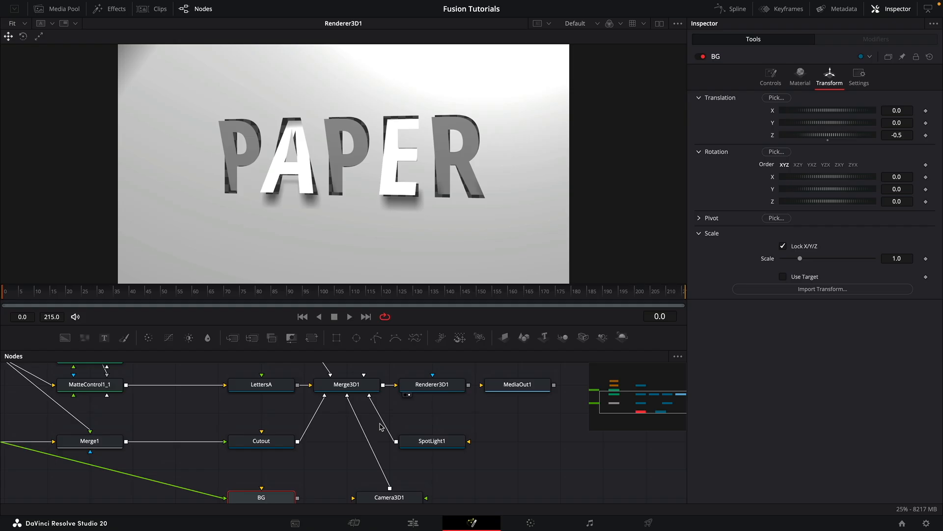
mouse_move(297, 500)
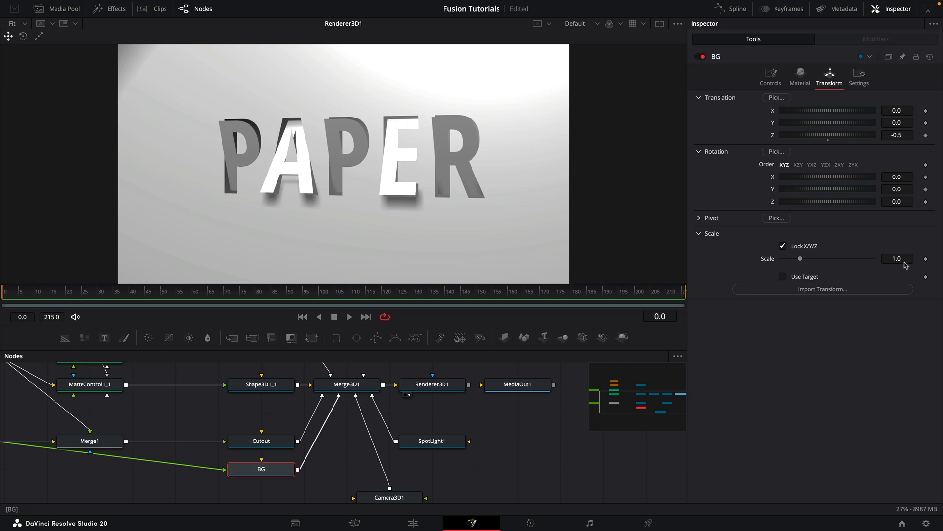
left_click_drag(800, 258, 856, 259)
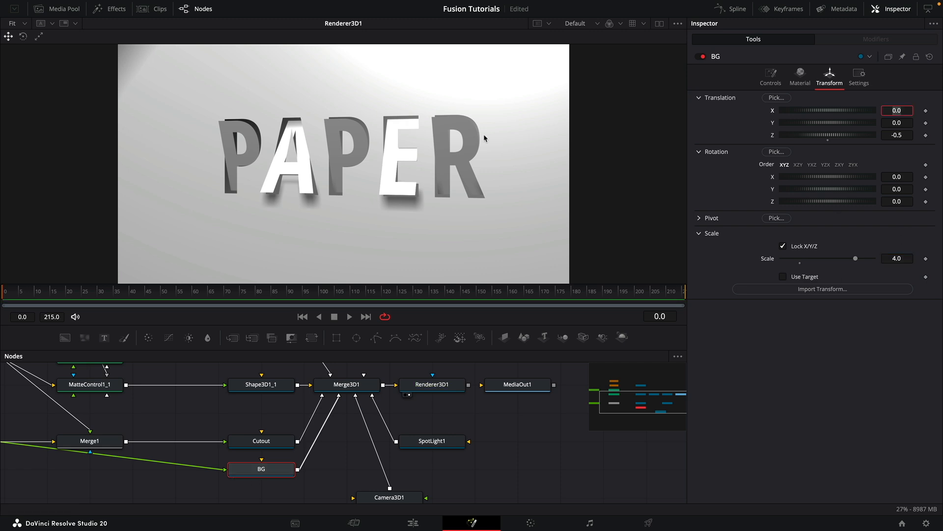
mouse_move(335, 80)
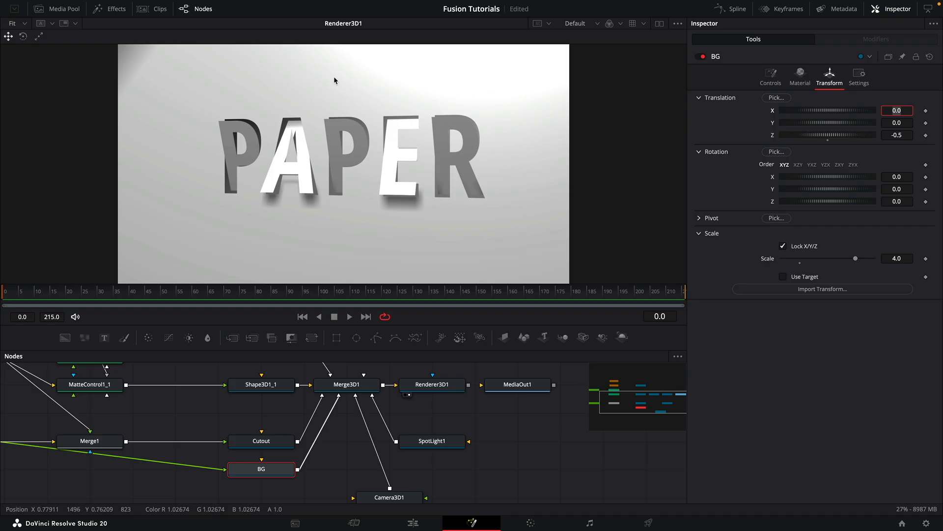
mouse_move(492, 190)
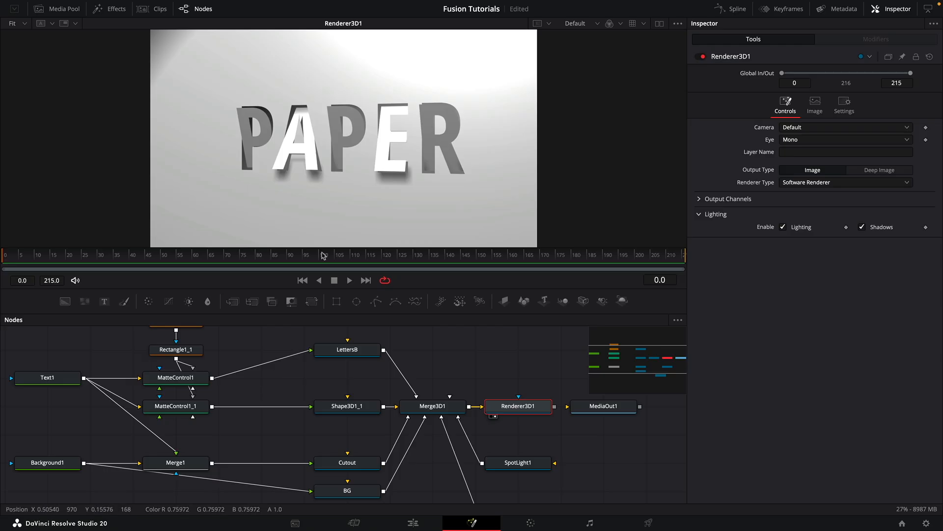
left_click(347, 378)
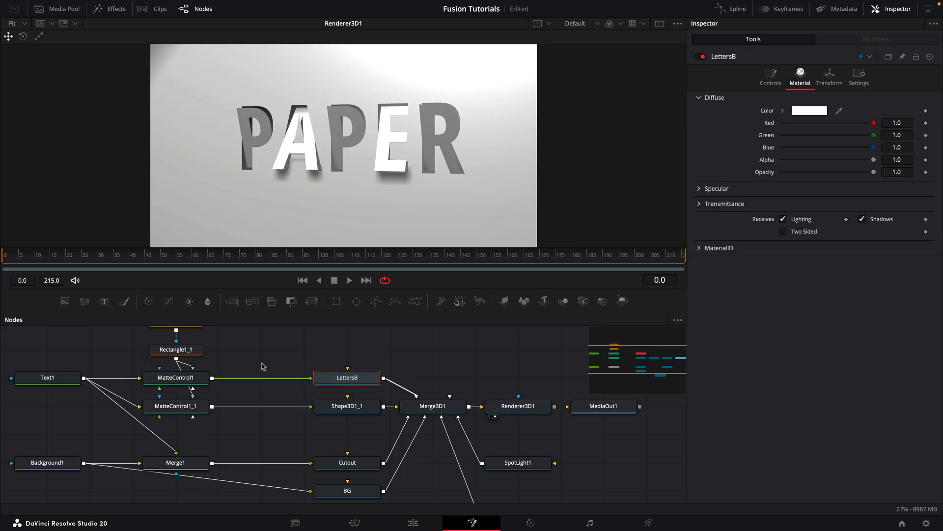
left_click(176, 377)
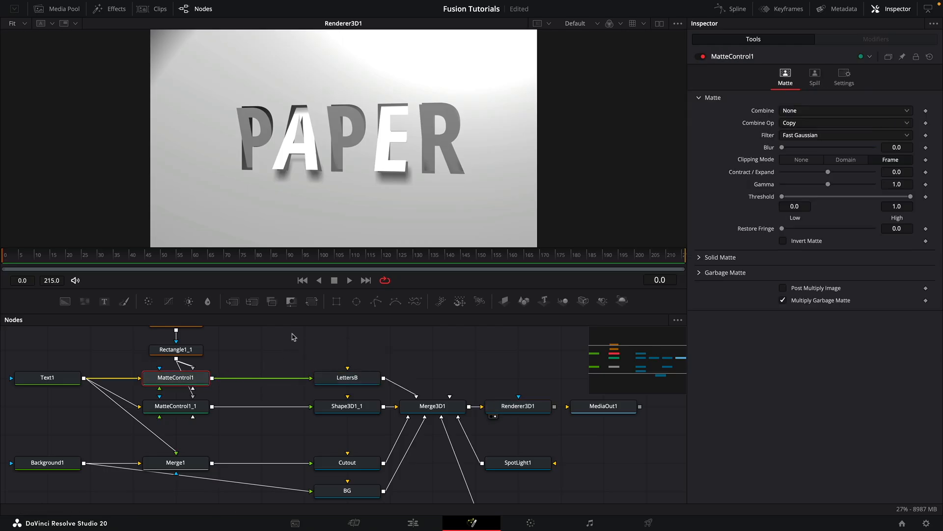
Step: Insert a Blinn material after MatteControl1 with specular intensity 0
type("blin")
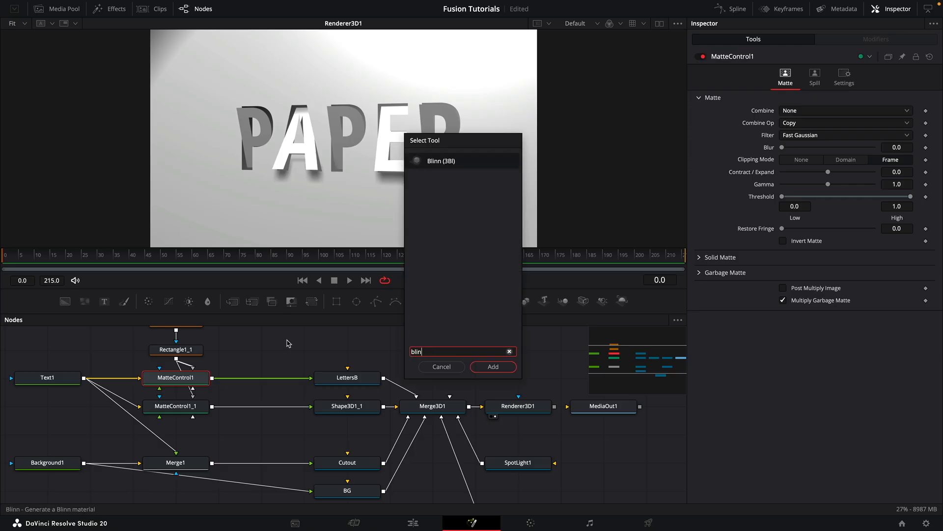
left_click(492, 367)
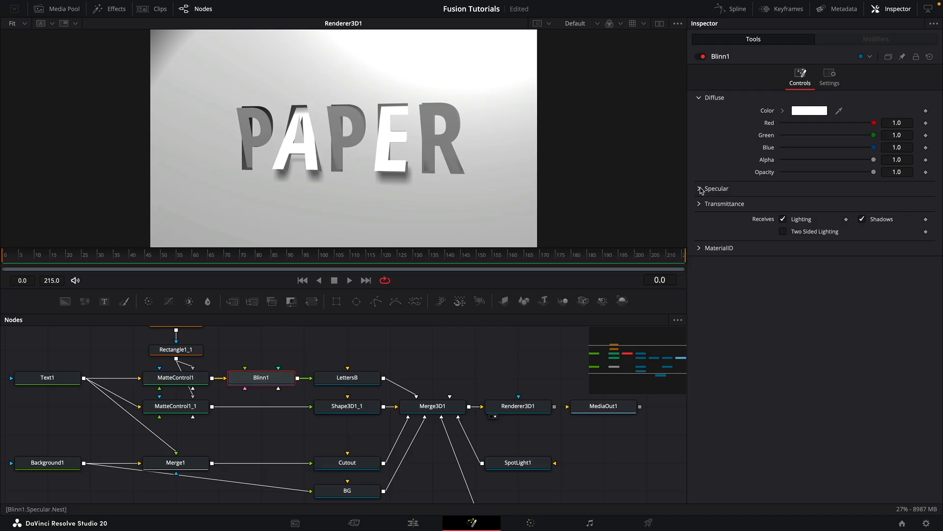
left_click(701, 189)
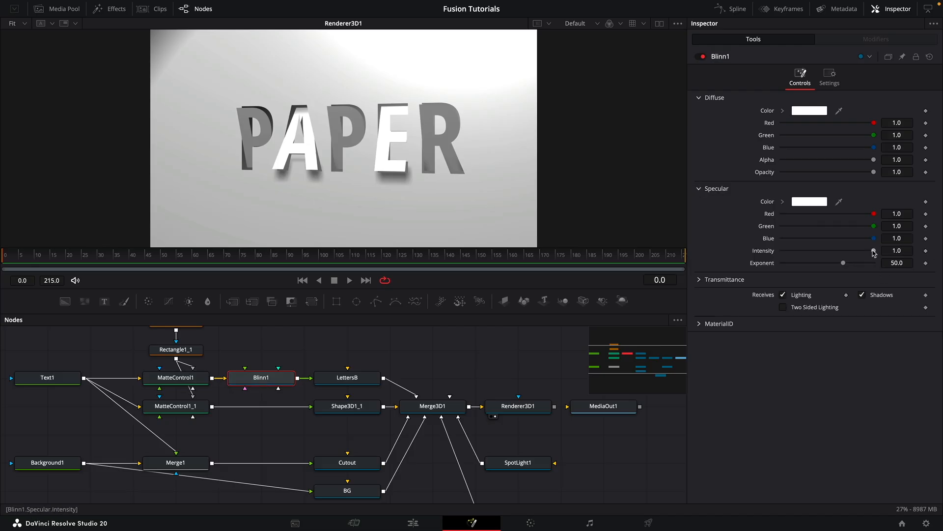
left_click_drag(873, 250, 782, 251)
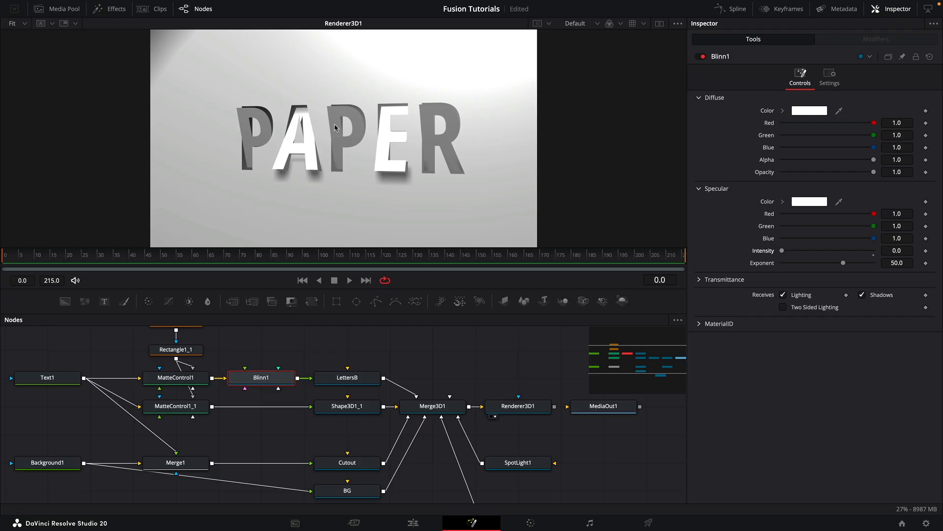
mouse_move(274, 373)
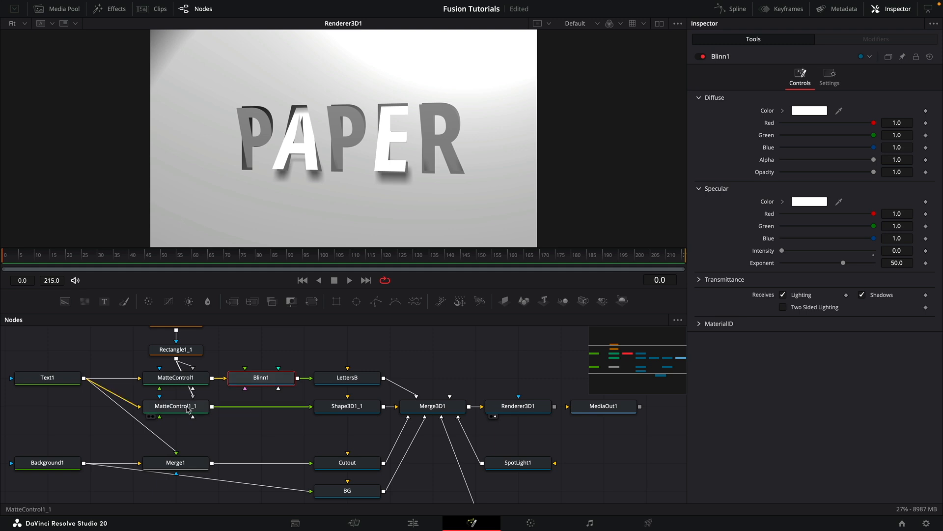
Step: Paste Blinn instances after MatteControl1_1 and Merge1, and wire one into BG
left_click(176, 406)
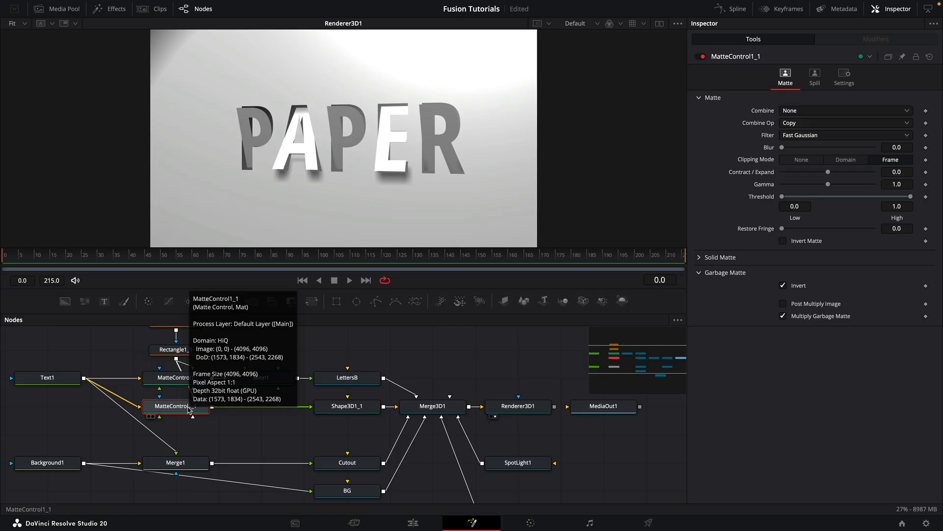
left_click(261, 405)
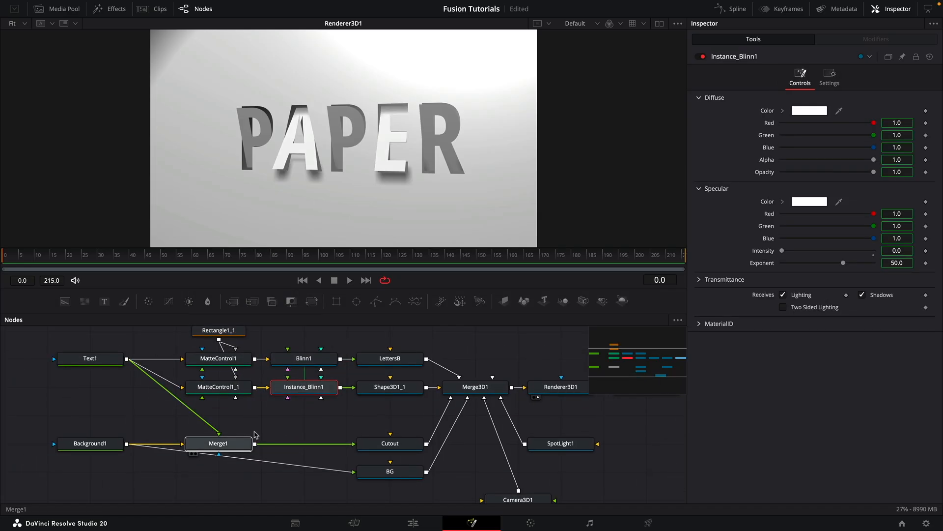
left_click(218, 443)
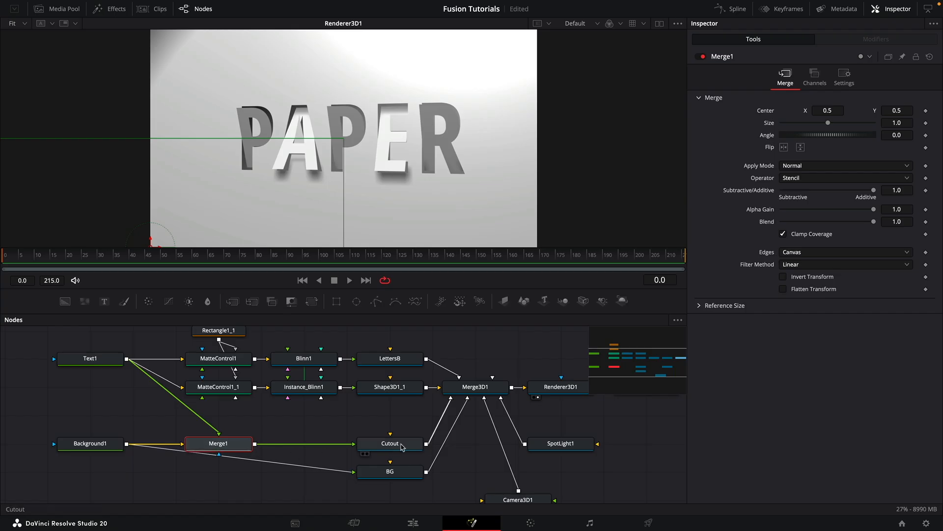
left_click(218, 443)
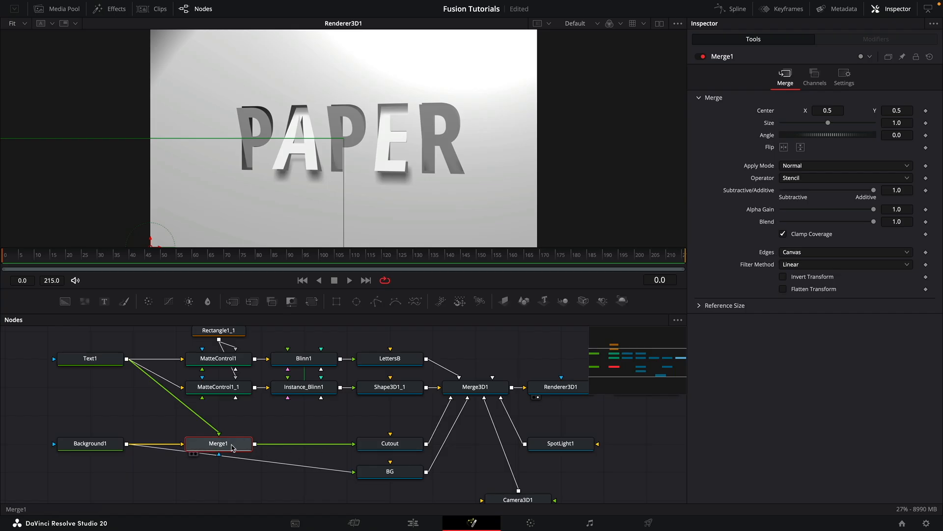
left_click(304, 444)
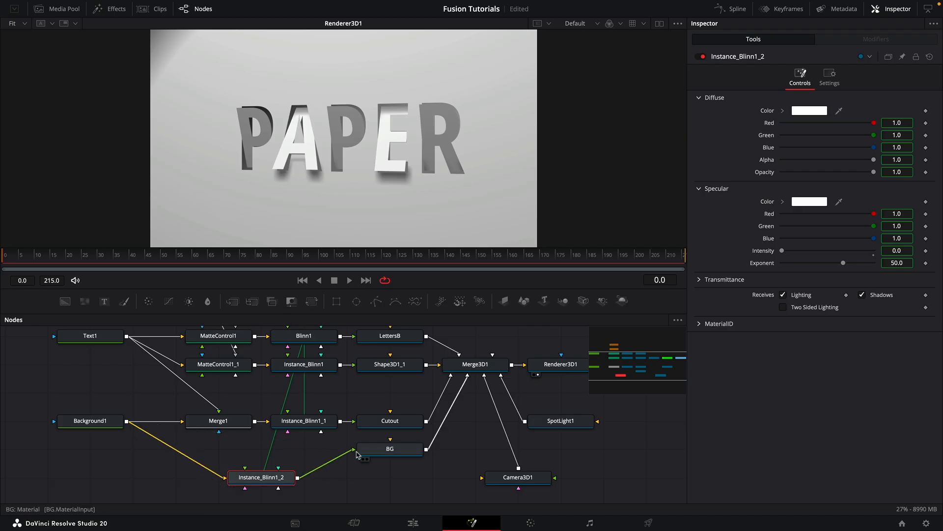
left_click_drag(260, 476, 304, 476)
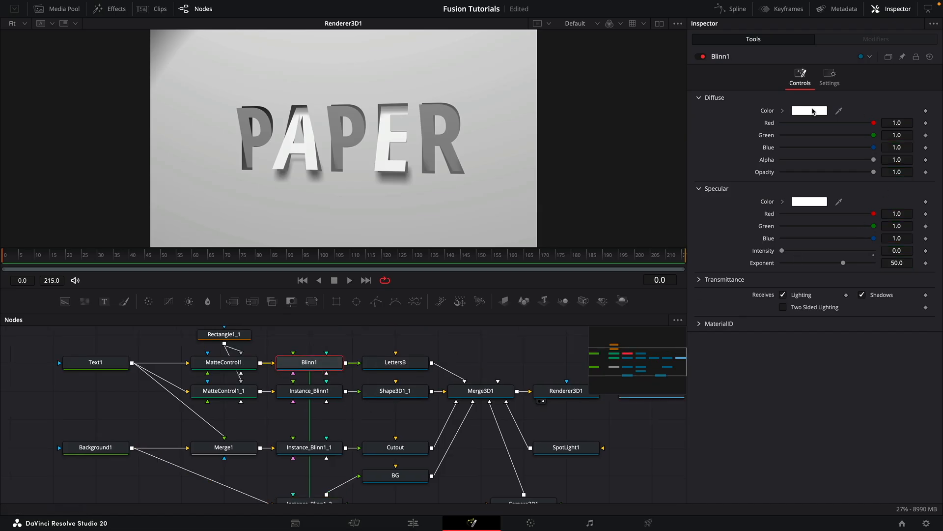
Step: Set Blinn1's diffuse colour to 90% grey and check the BG instance follows
left_click(809, 110)
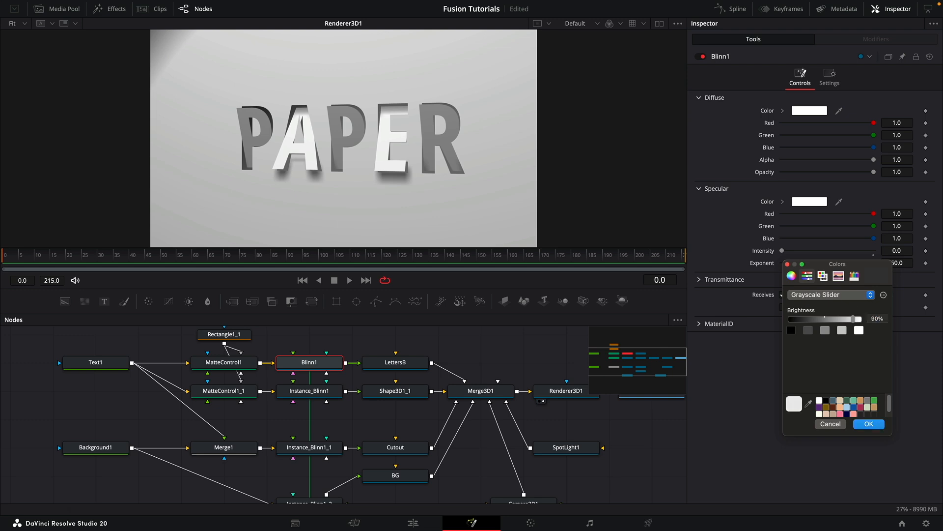
left_click(867, 424)
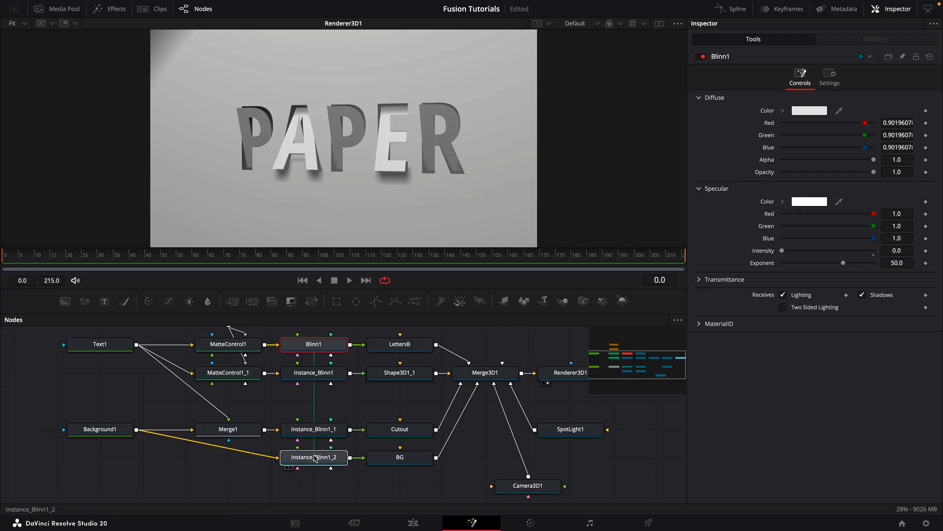
left_click(312, 457)
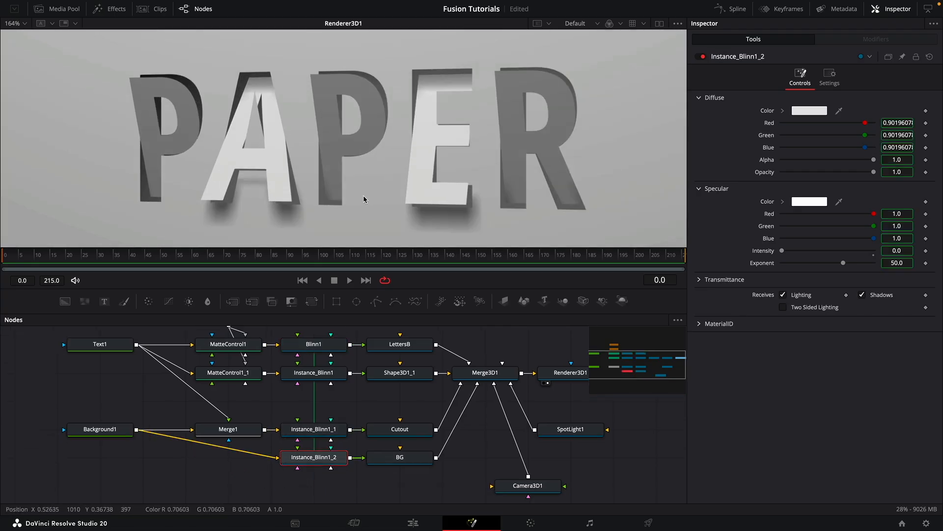
mouse_move(86, 146)
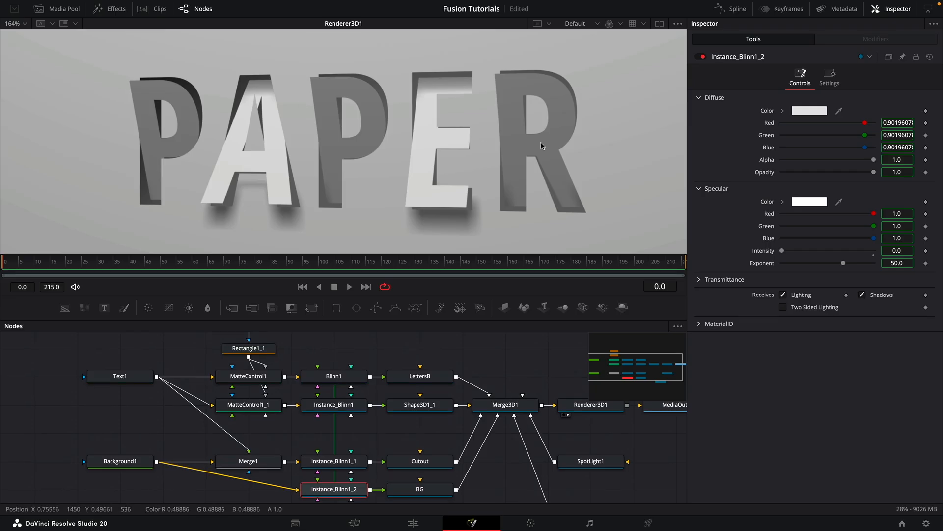
mouse_move(368, 173)
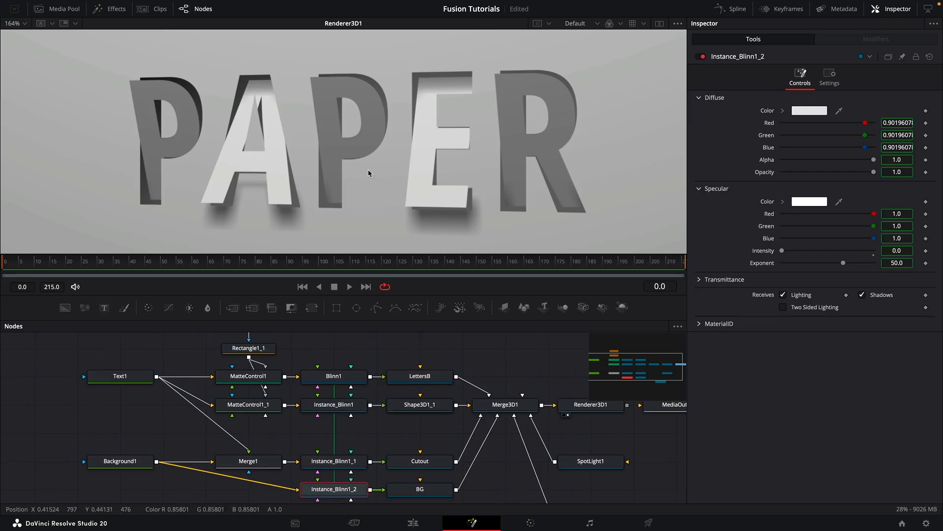
mouse_move(18, 136)
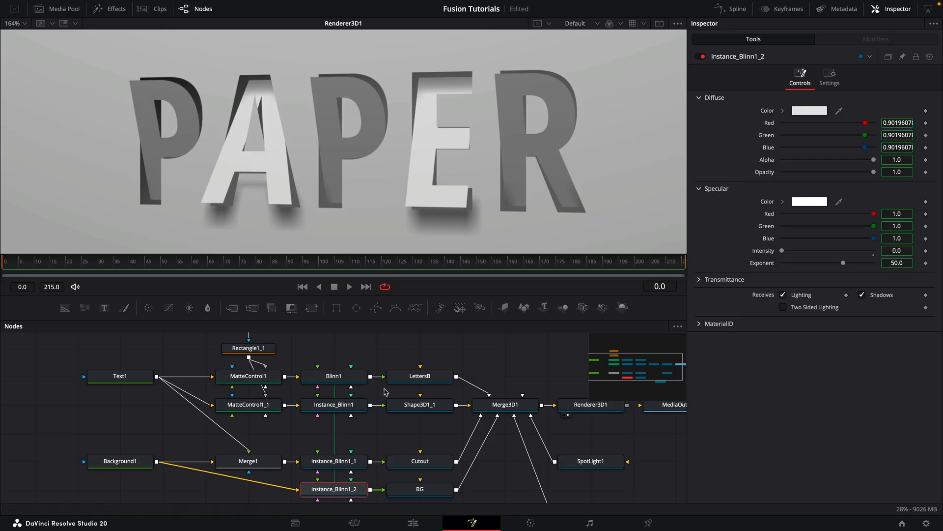
mouse_move(642, 170)
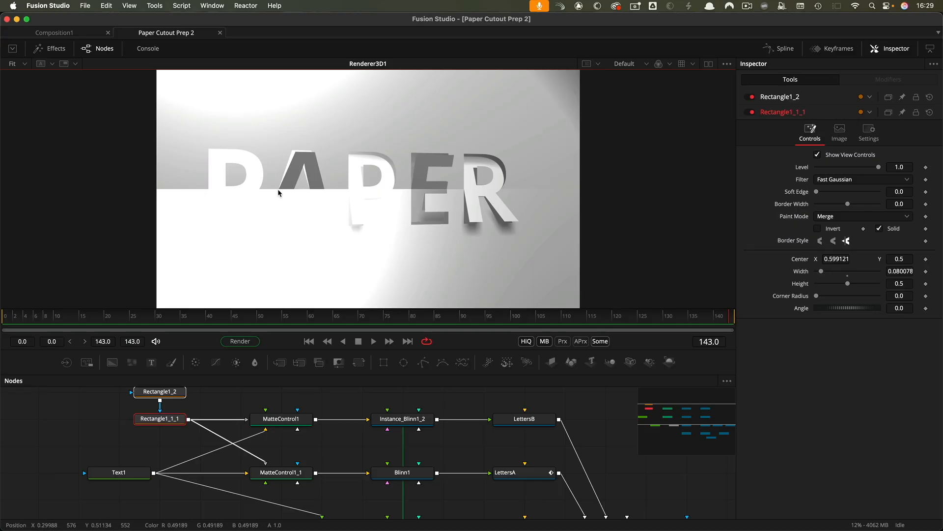
mouse_move(556, 206)
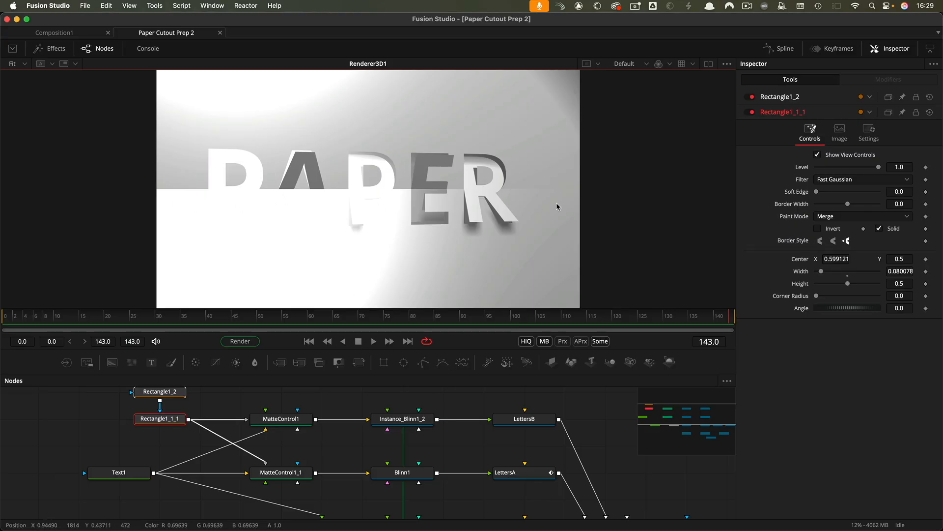
Step: Wire MatteControl1 into Instance_Blinn1_2's diffuse material and review via Background1
left_click(402, 419)
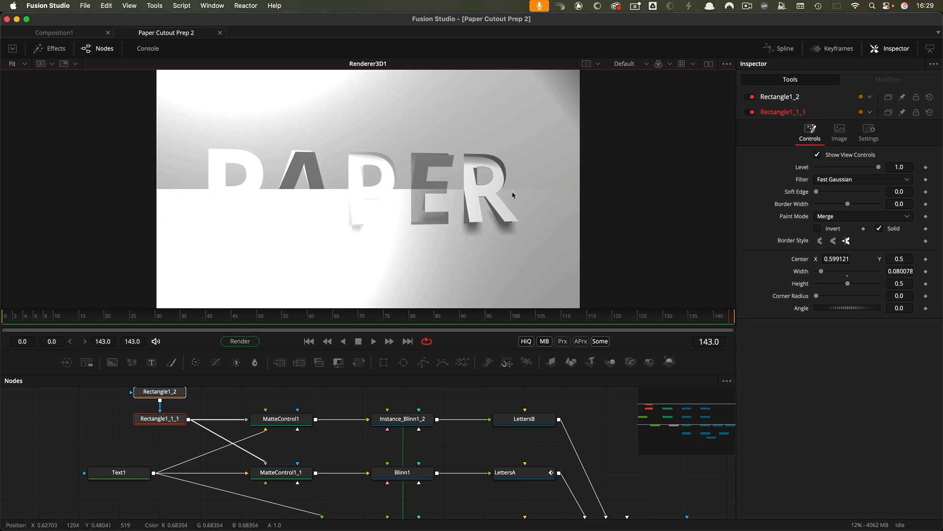
mouse_move(309, 246)
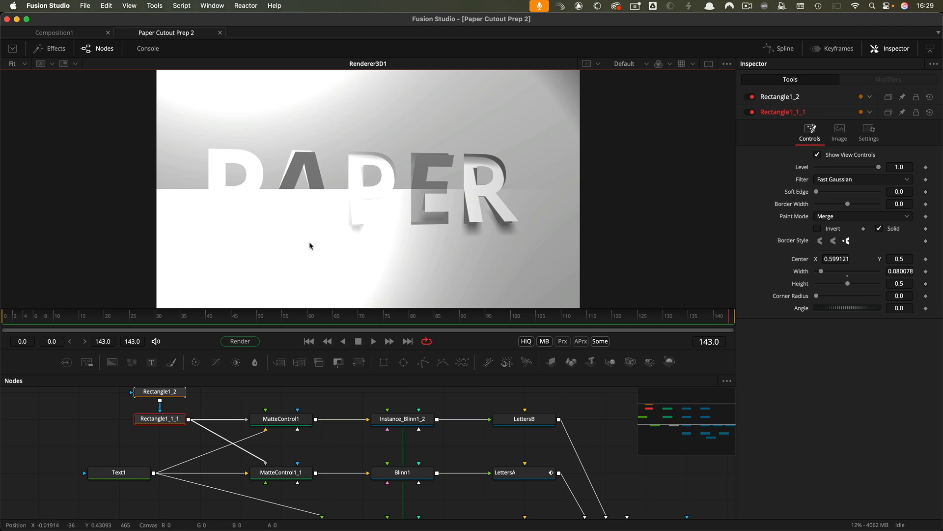
left_click(280, 419)
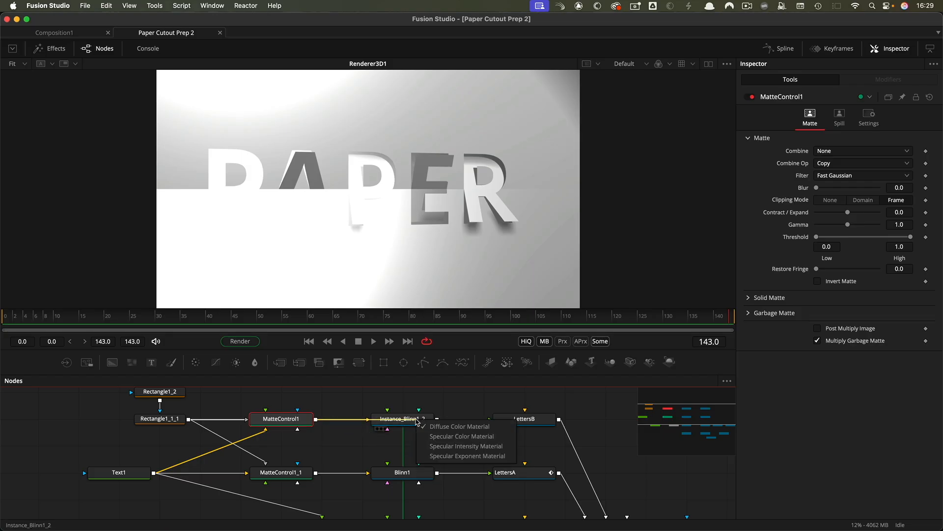
mouse_move(465, 446)
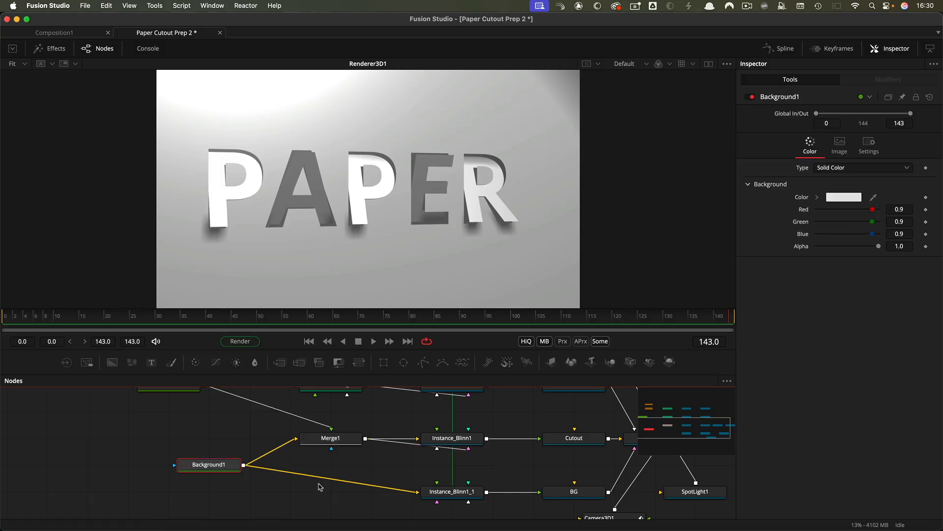
mouse_move(304, 292)
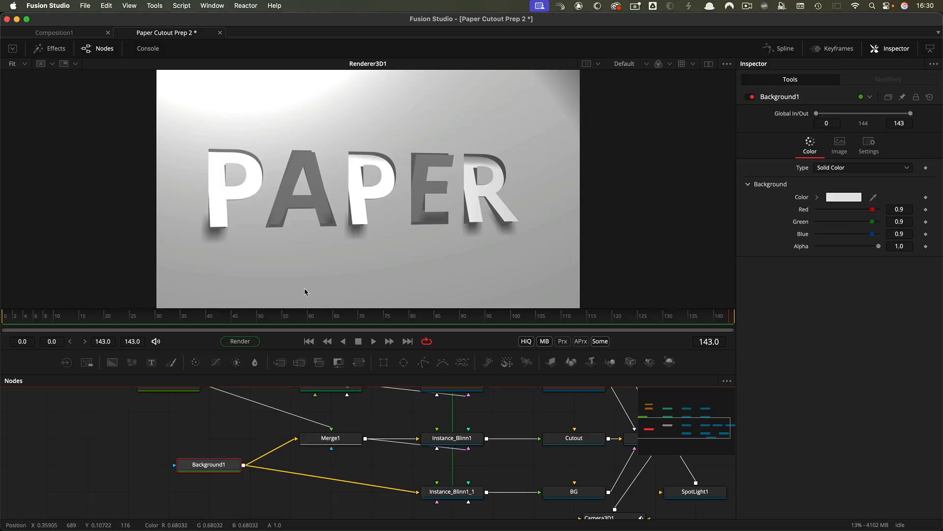
mouse_move(437, 175)
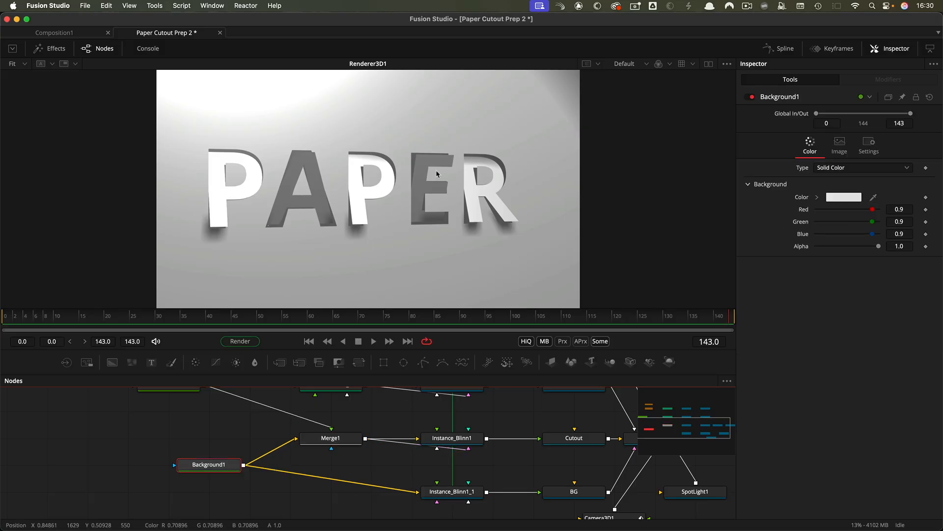
mouse_move(492, 261)
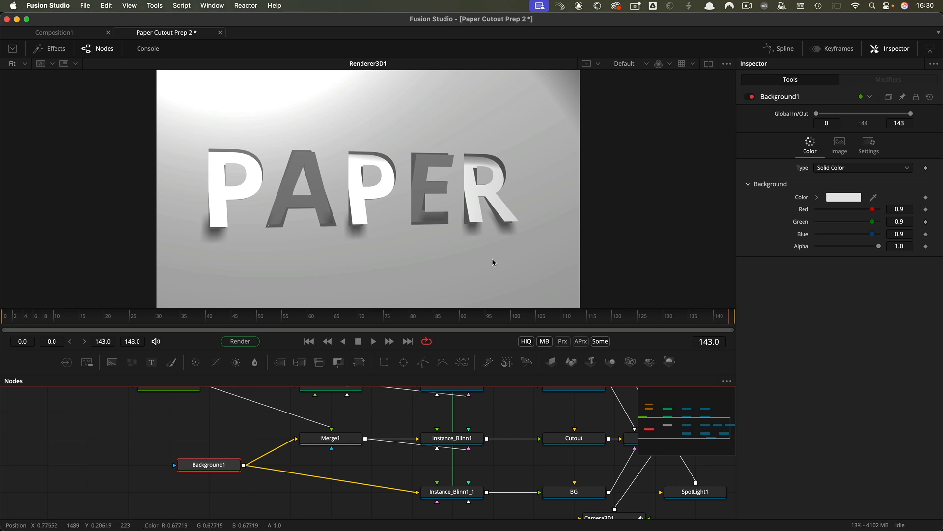
mouse_move(492, 264)
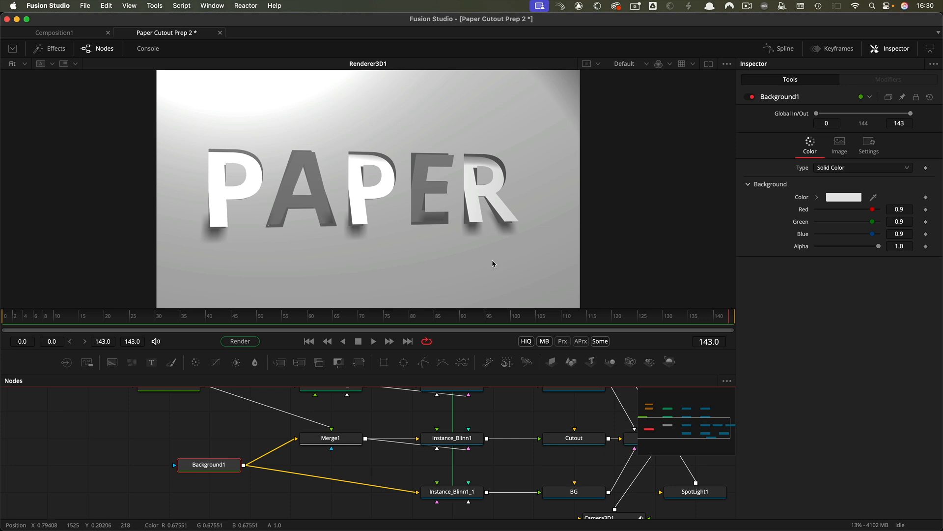
mouse_move(485, 271)
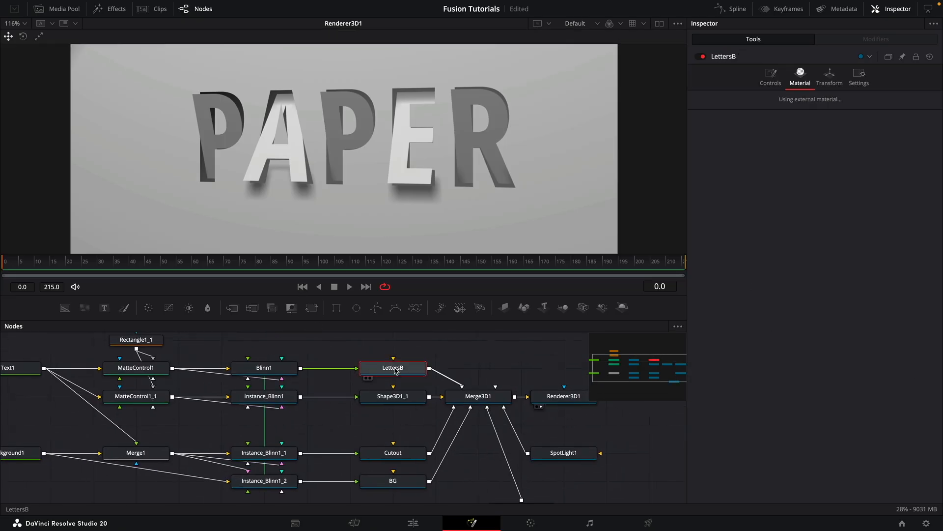
Step: Rename Shape3D1_1 to LettersA_
left_click(829, 77)
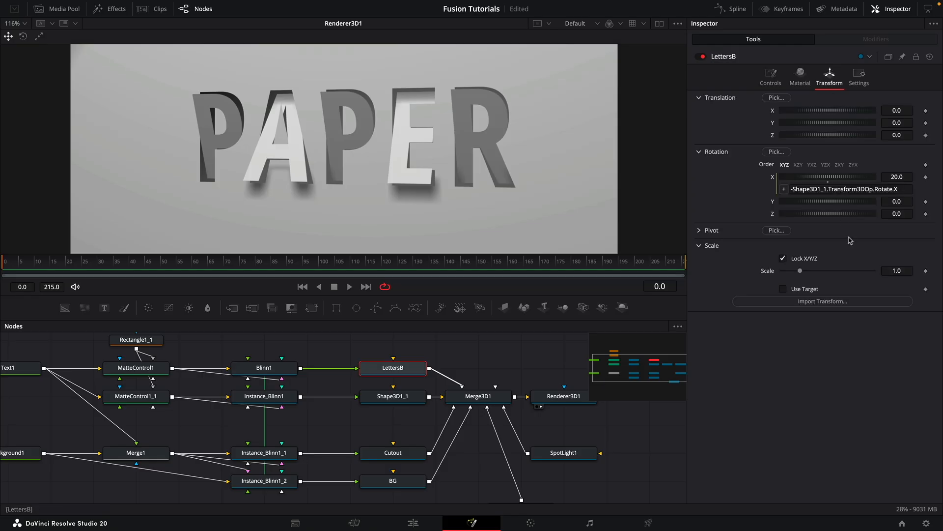
left_click(392, 396)
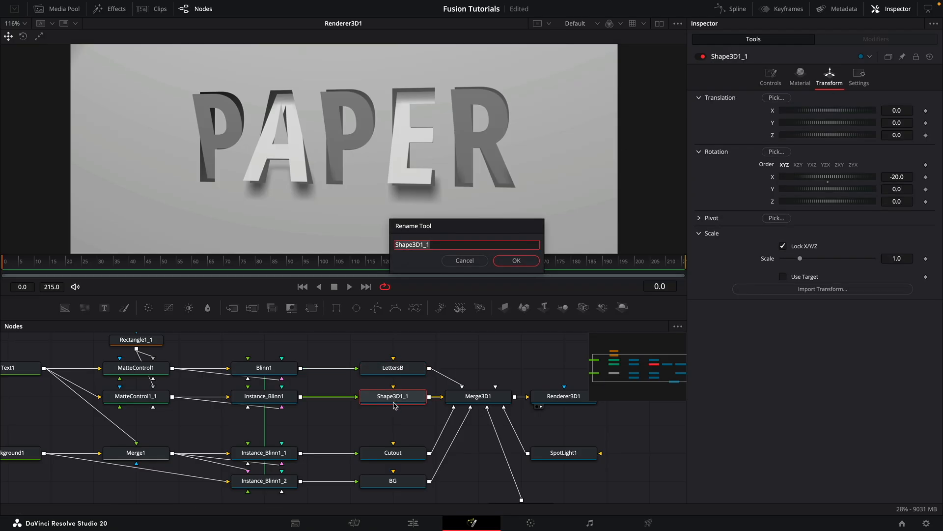
type("Letetr")
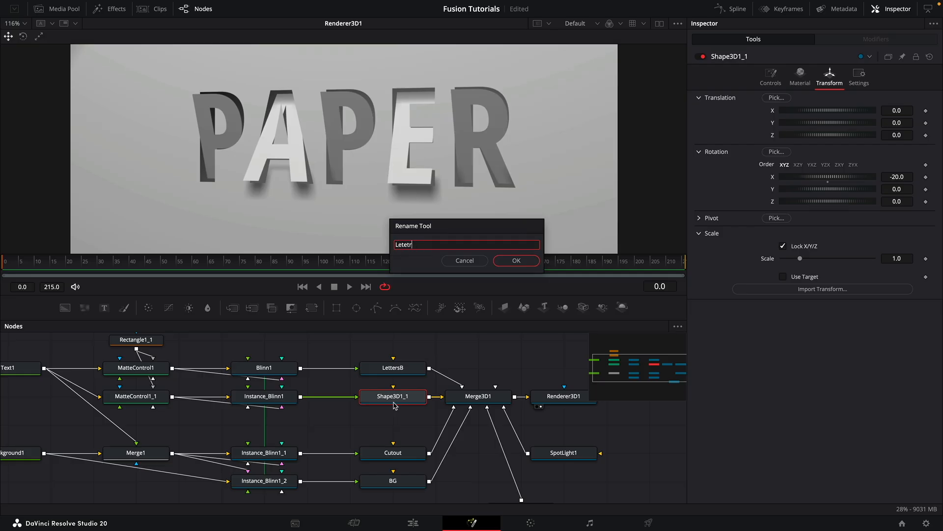
left_click(515, 259)
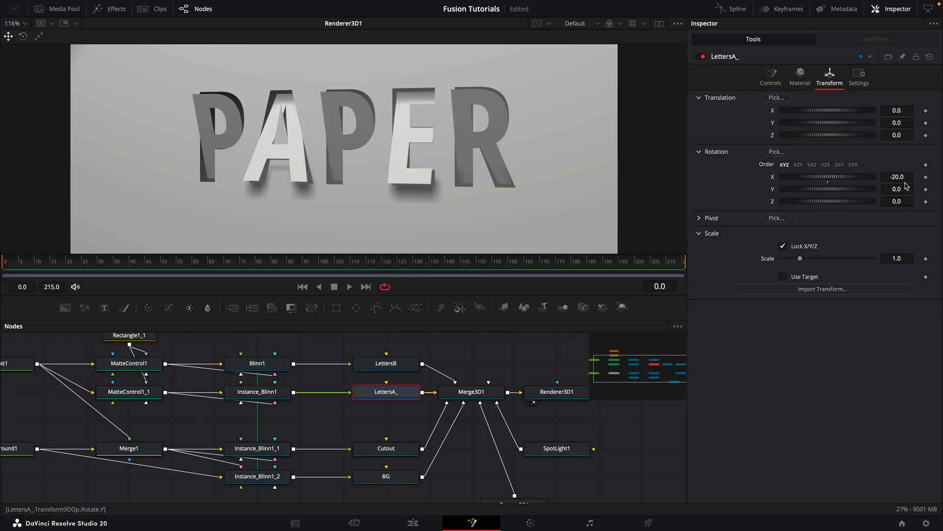
Step: Keyframe LettersA_ Rotation X at -20 on frame 0 and 0 on frame 61
left_click(897, 176)
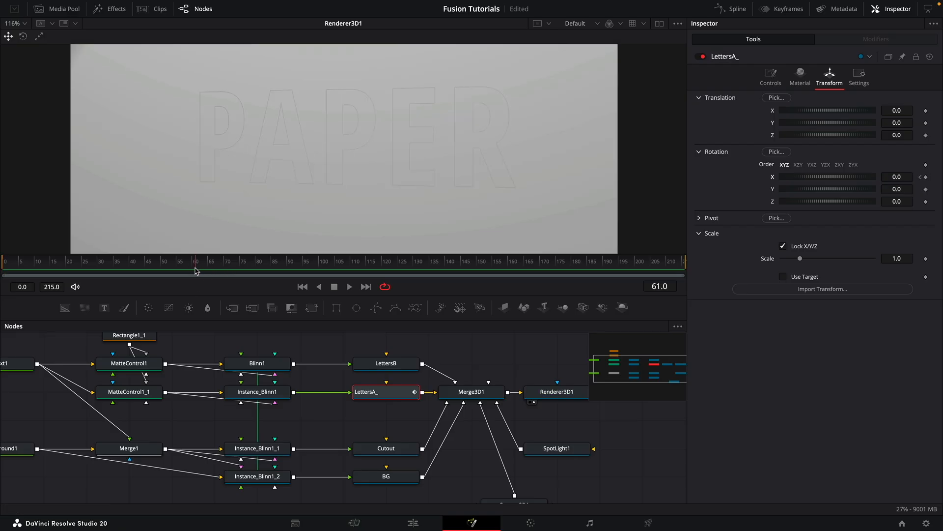
left_click(897, 177)
type("20")
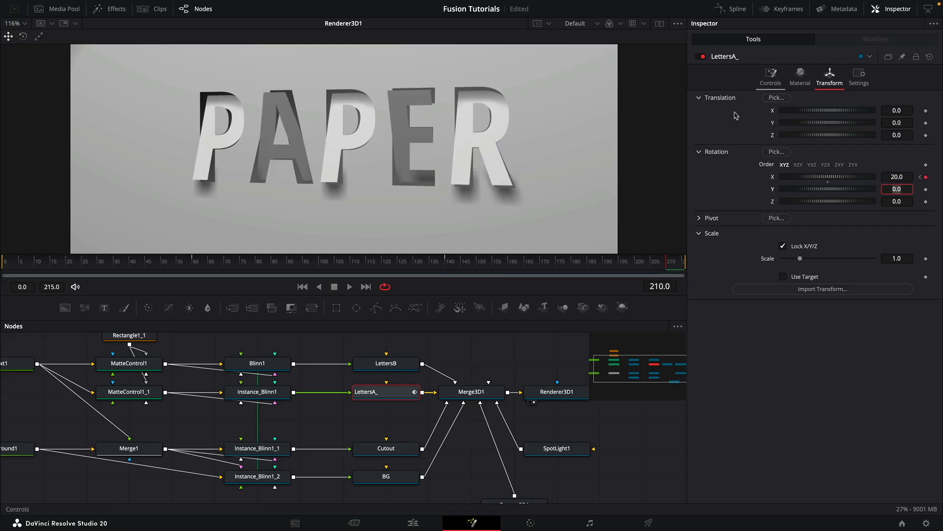
left_click(736, 9)
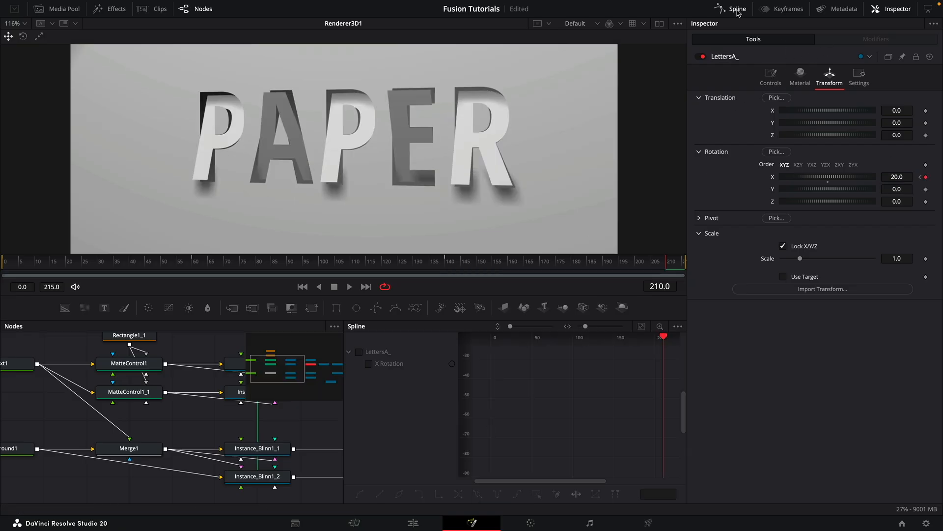
left_click(677, 326)
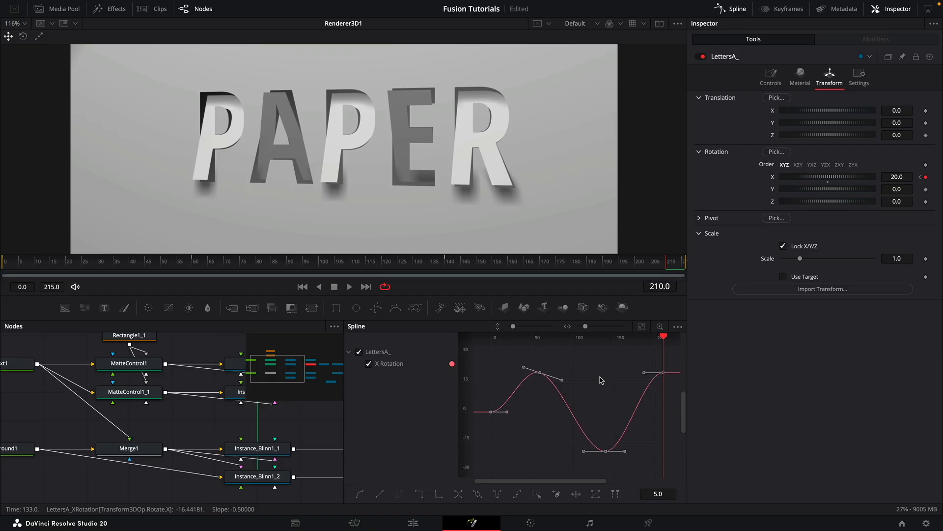
mouse_move(754, 58)
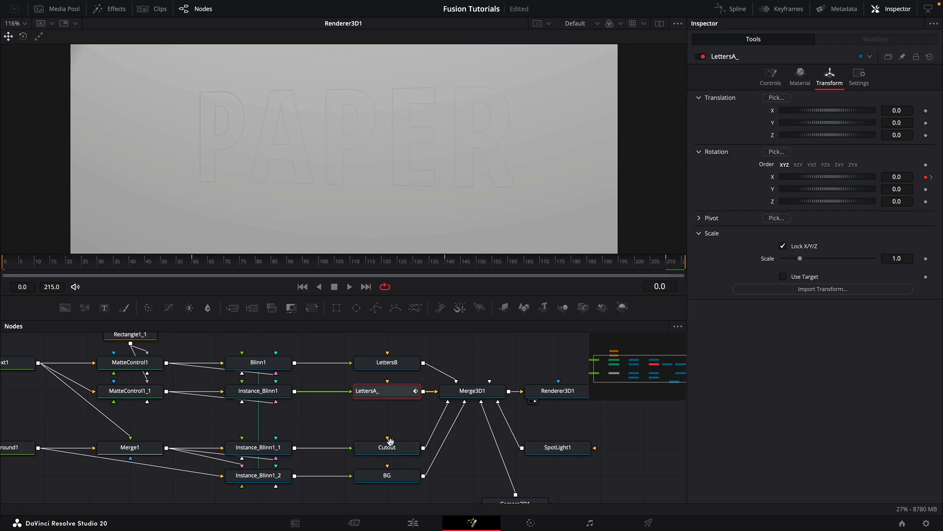
Step: Keyframe Camera3D1 Rotation Y from 20 at frame 0 to -20 at frame 215 and scrub to preview
left_click(498, 461)
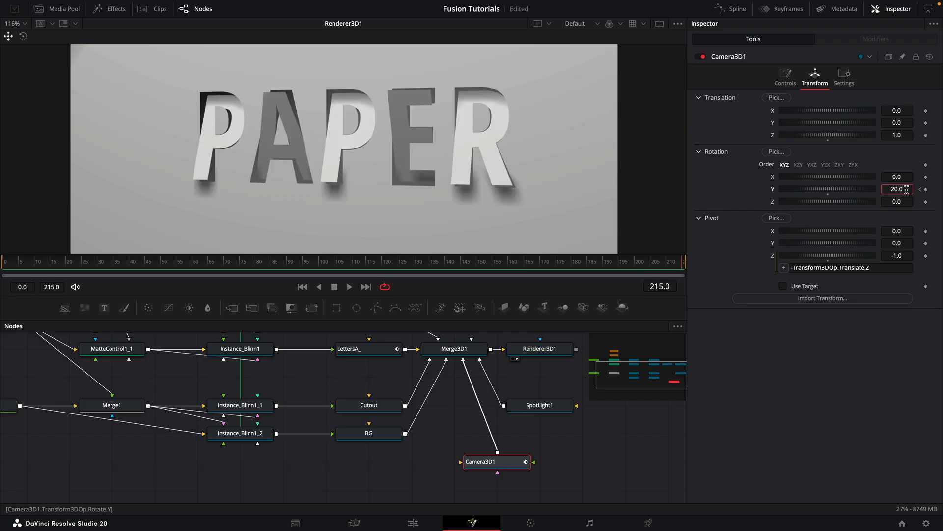
type("-20")
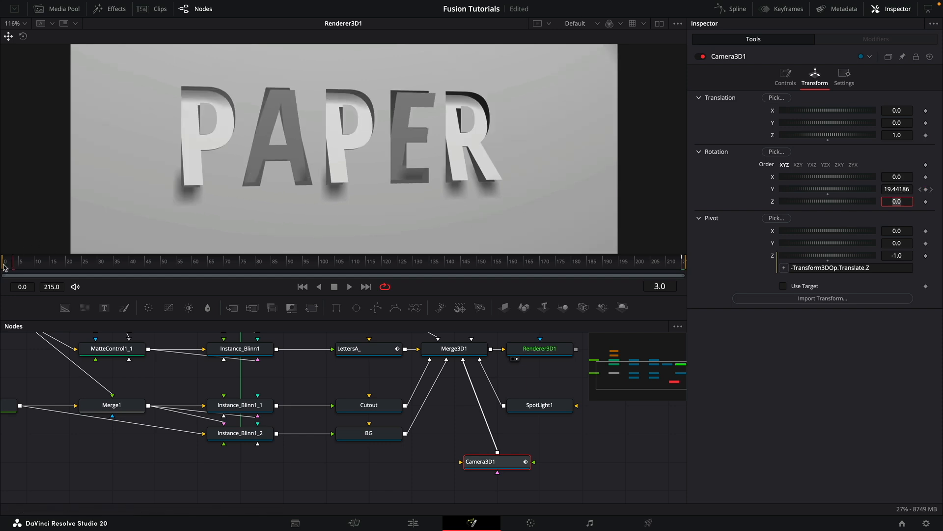
left_click_drag(10, 259, 111, 260)
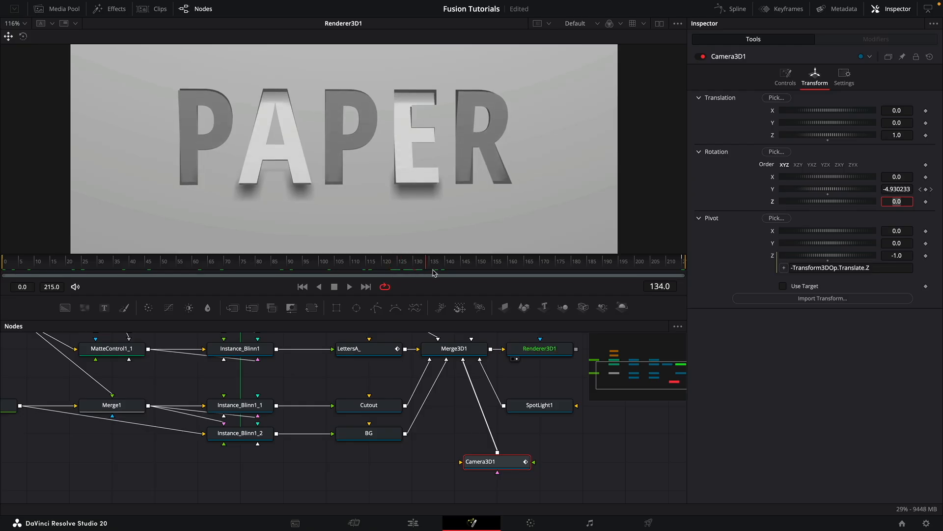
left_click_drag(435, 269, 513, 270)
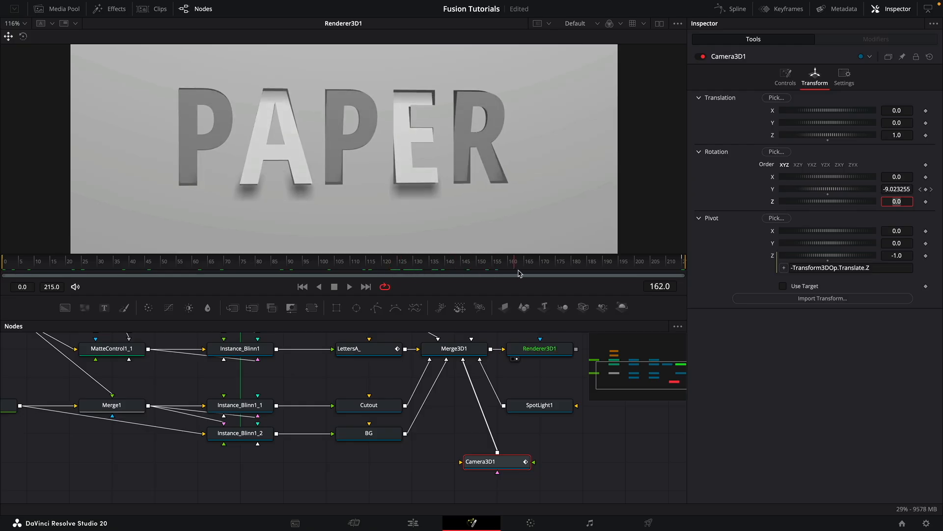
left_click_drag(513, 262, 610, 262)
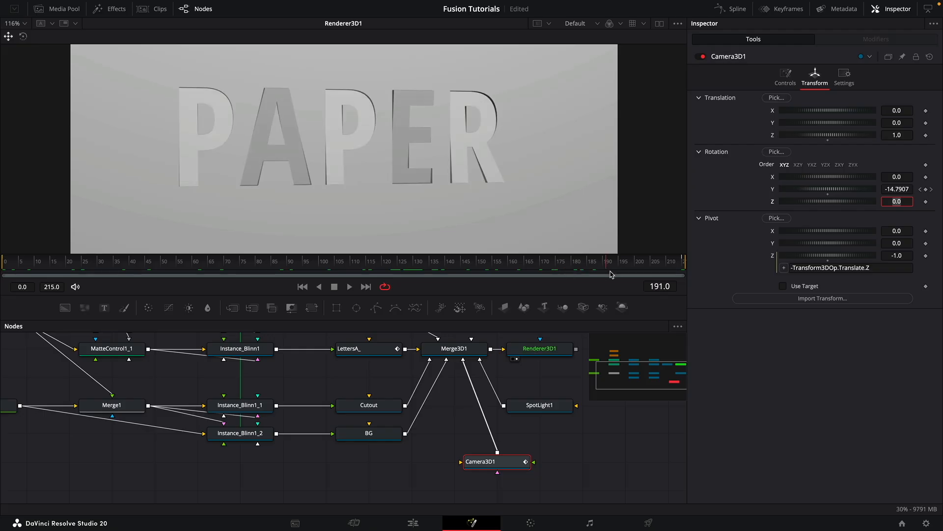
left_click_drag(607, 270, 640, 269)
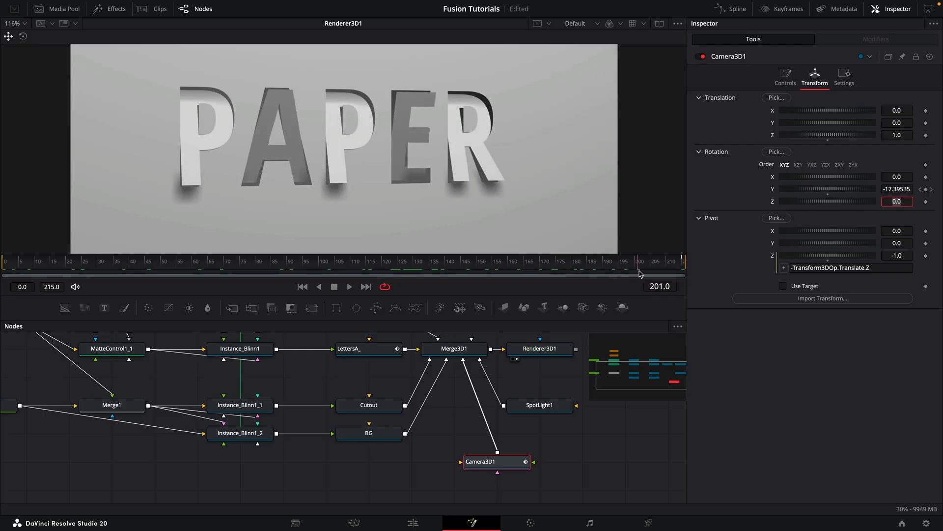